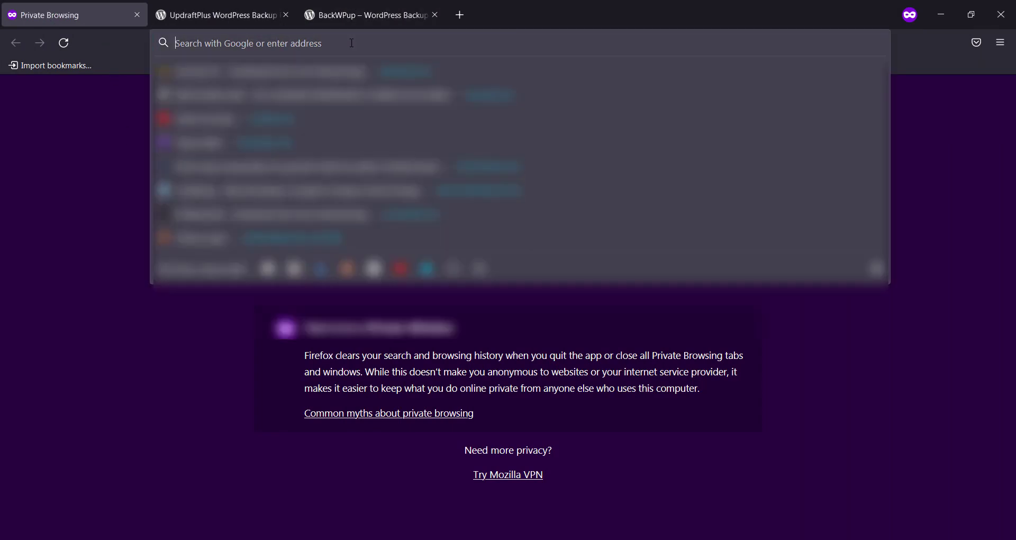
Browse to thecodecabal.com.ng and load the /wp/ WordPress site showing its Hello world! post.
{"action": "type", "text": "themeforest.net/"}
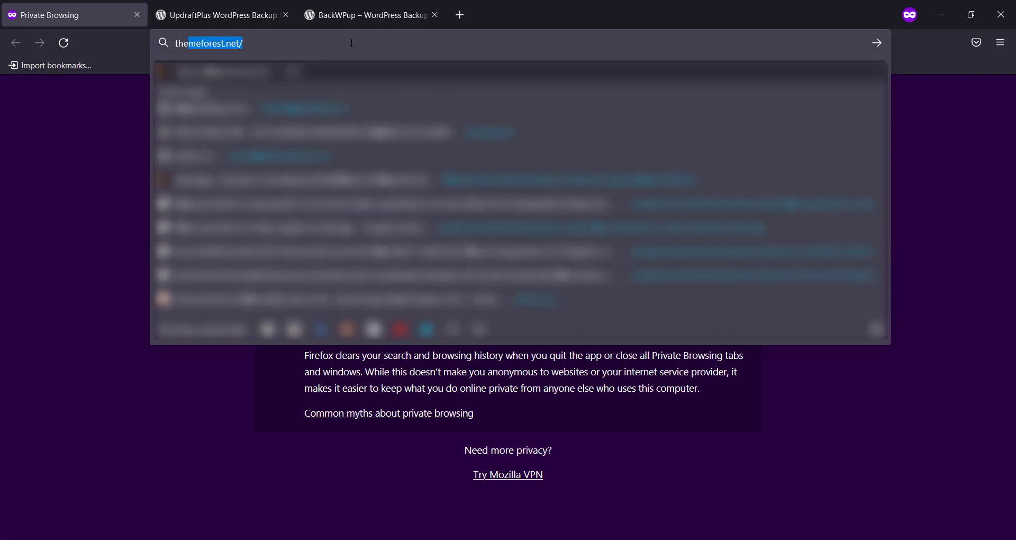
{"action": "type", "text": "thecodecabal.com.ng/wp/"}
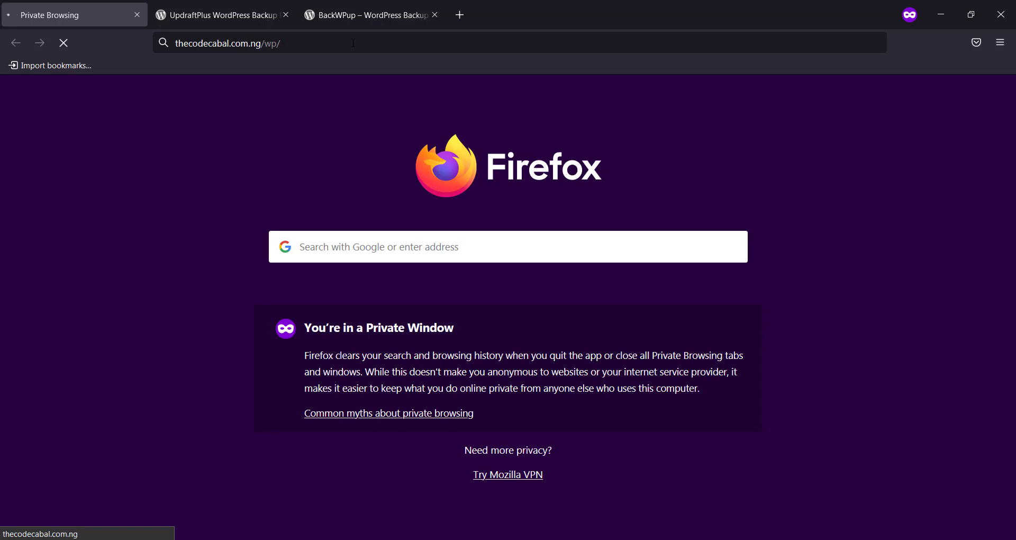
{"action": "mouse_move", "coordinate": [628, 280]}
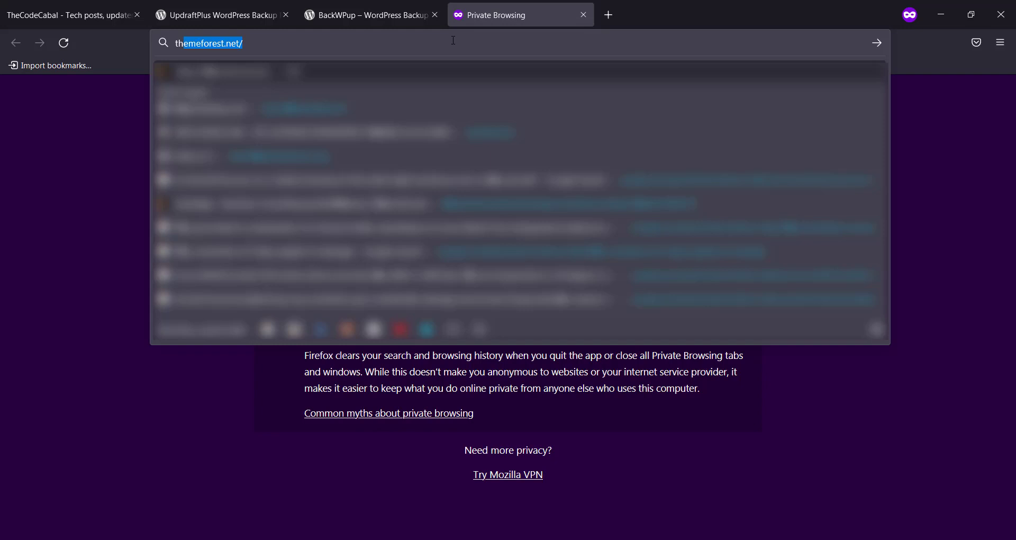
{"action": "type", "text": "thecodecabal.com.ng/wp/"}
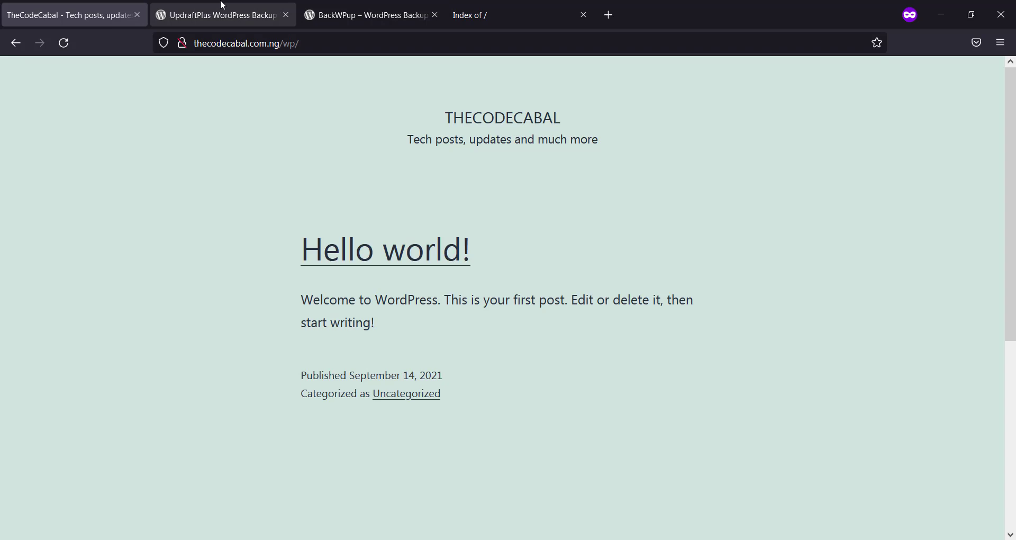
{"action": "left_click", "coordinate": [220, 13]}
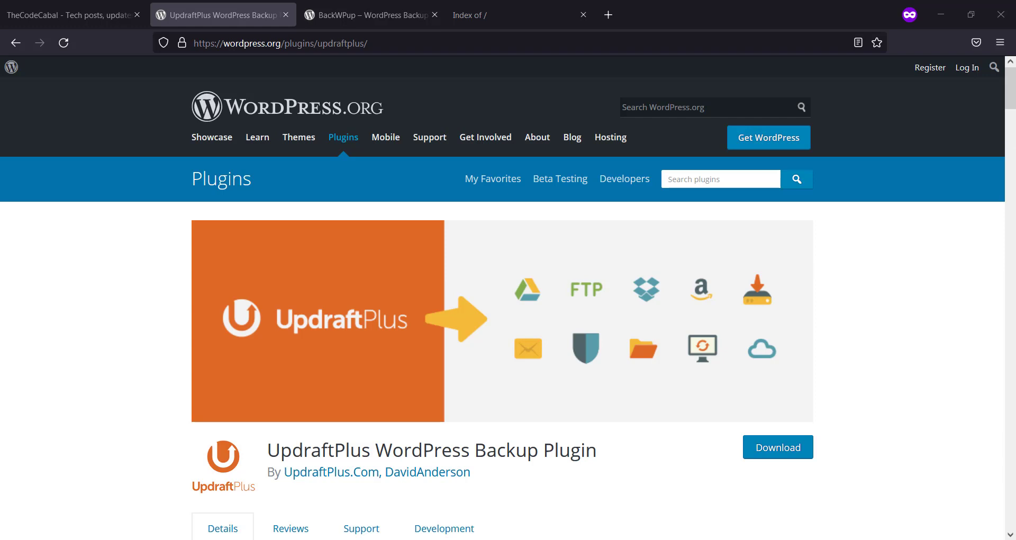
{"action": "scroll", "scroll_direction": "down", "scroll_amount": 3}
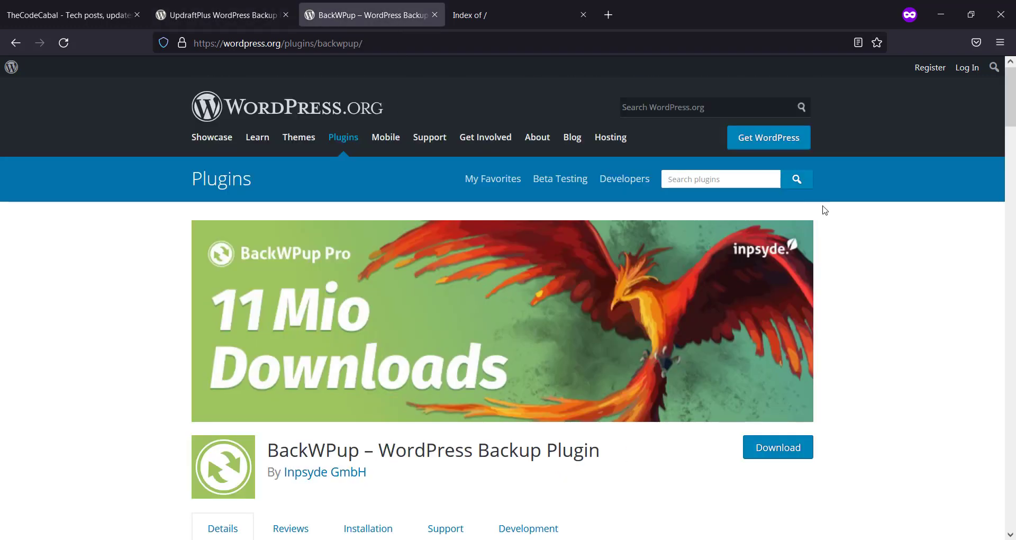
{"action": "scroll", "scroll_direction": "down", "scroll_amount": 3}
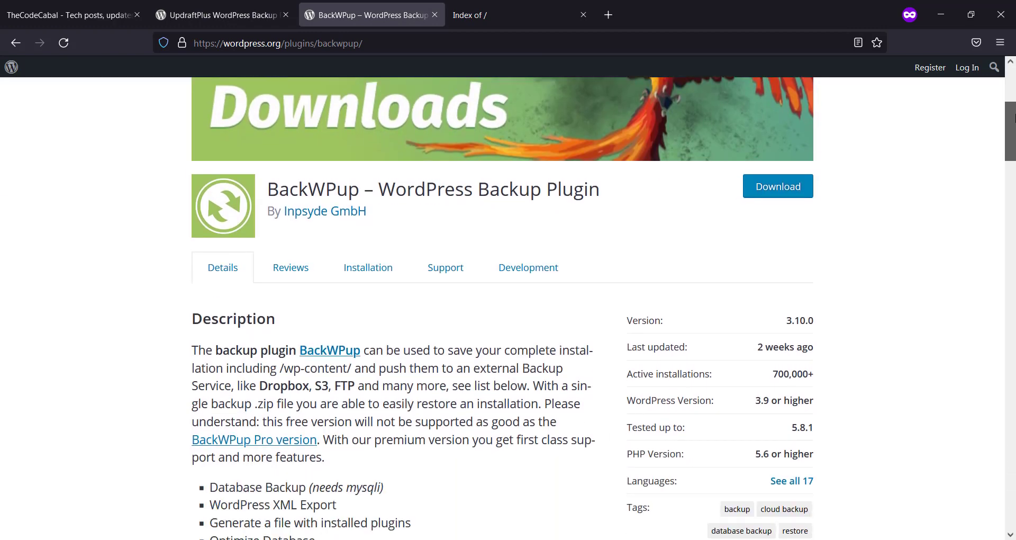
{"action": "scroll", "scroll_direction": "down", "scroll_amount": 3}
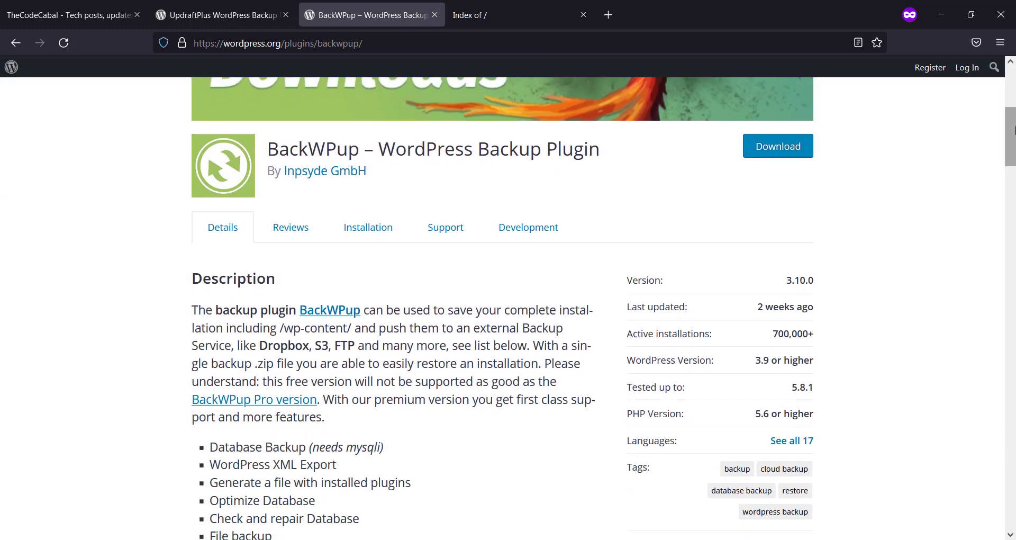
{"action": "scroll", "scroll_direction": "up", "scroll_amount": 3}
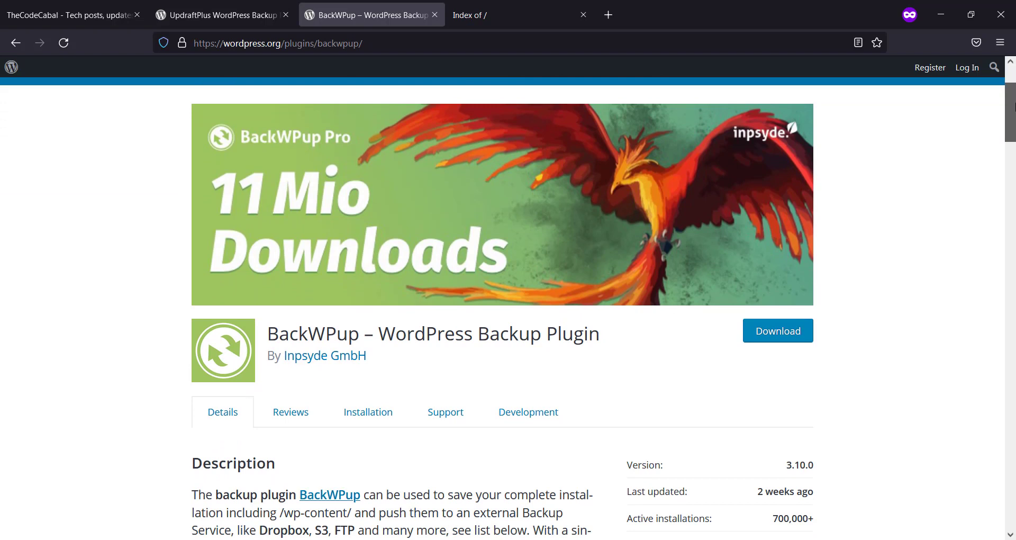
{"action": "scroll", "scroll_direction": "down", "scroll_amount": 3}
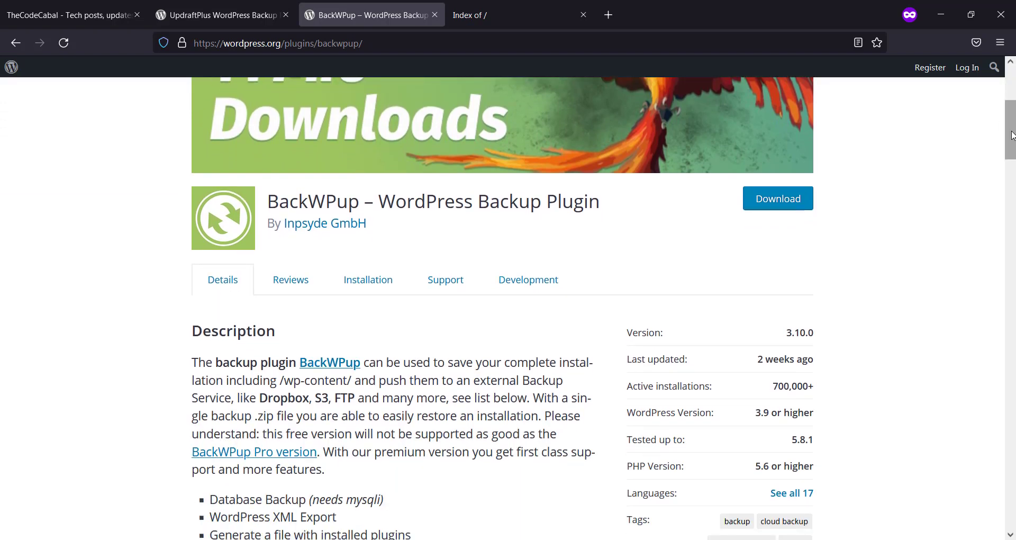
{"action": "scroll", "scroll_direction": "up", "scroll_amount": 3}
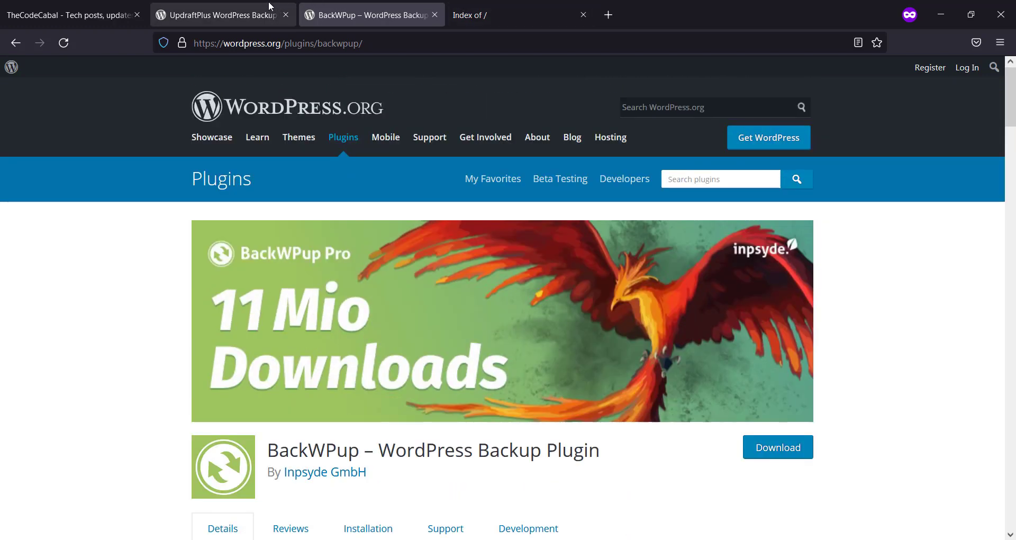
{"action": "mouse_move", "coordinate": [220, 14]}
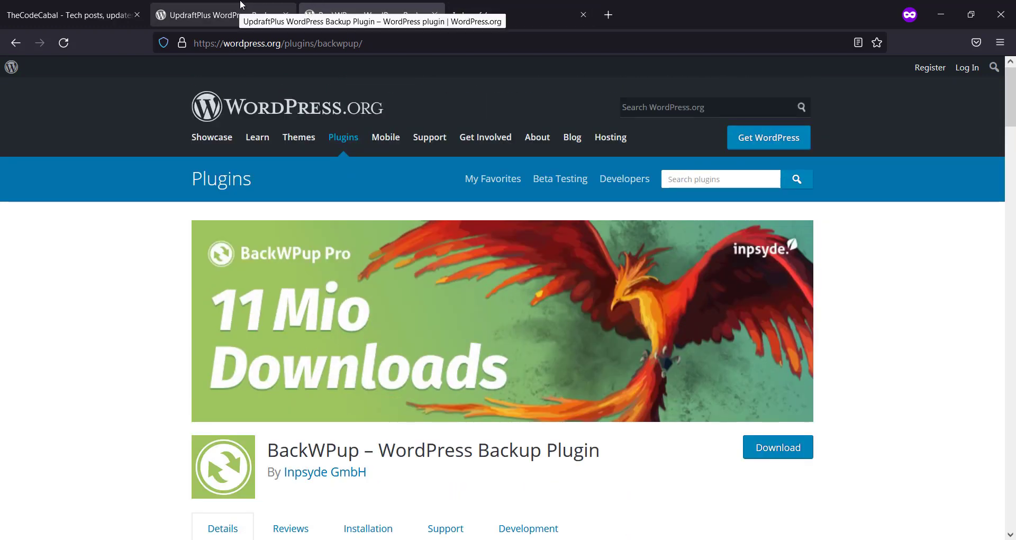
{"action": "left_click", "coordinate": [220, 13]}
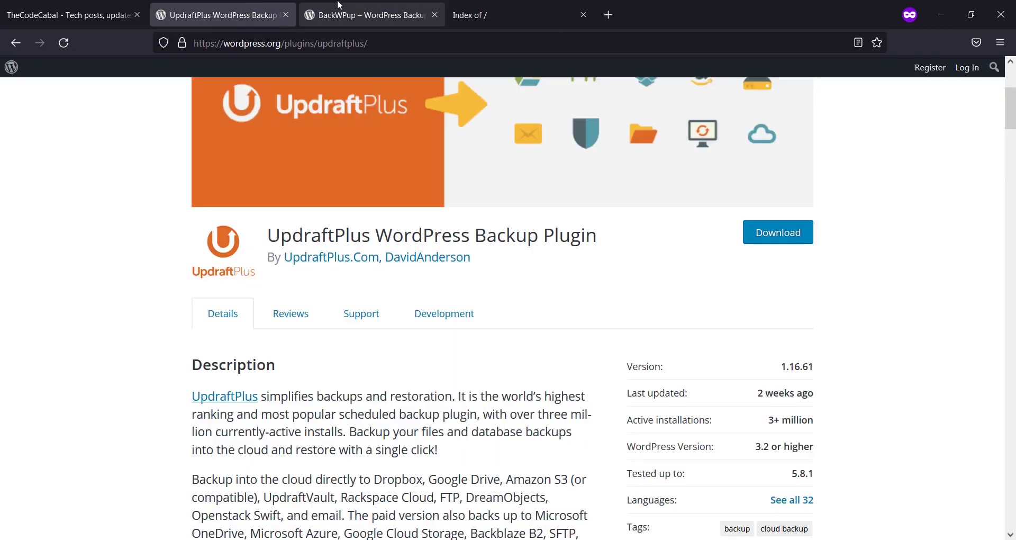
{"action": "left_click", "coordinate": [370, 14]}
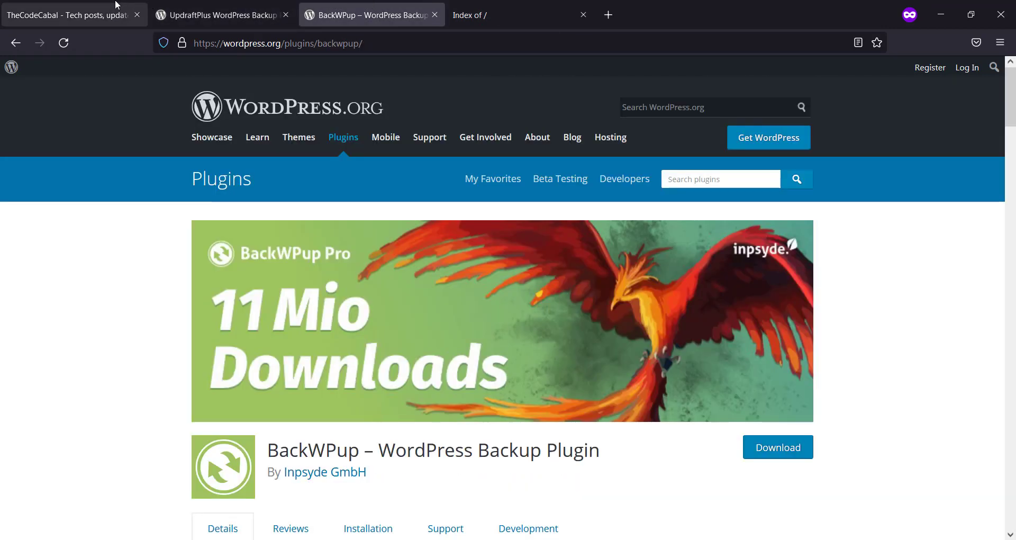
{"action": "left_click", "coordinate": [65, 14]}
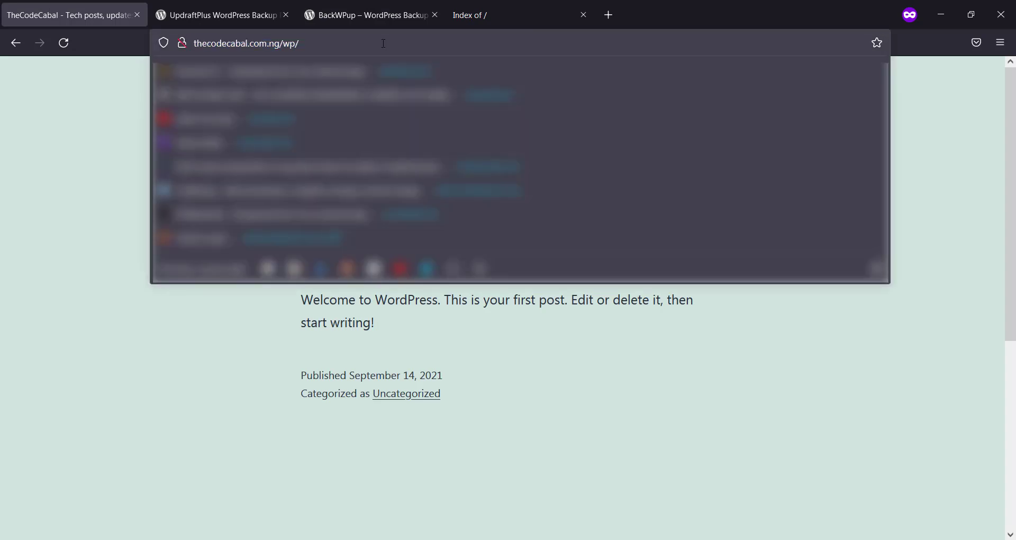
Go to the site's wp-admin login page by appending wp-admin to the URL.
{"action": "type", "text": "wp-"}
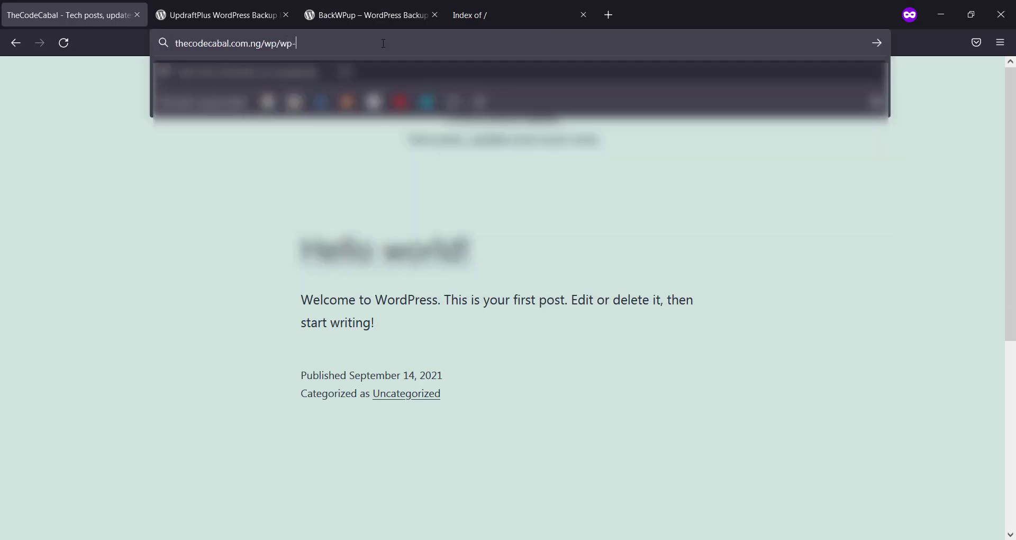
{"action": "type", "text": "admin%2F&reauth=1"}
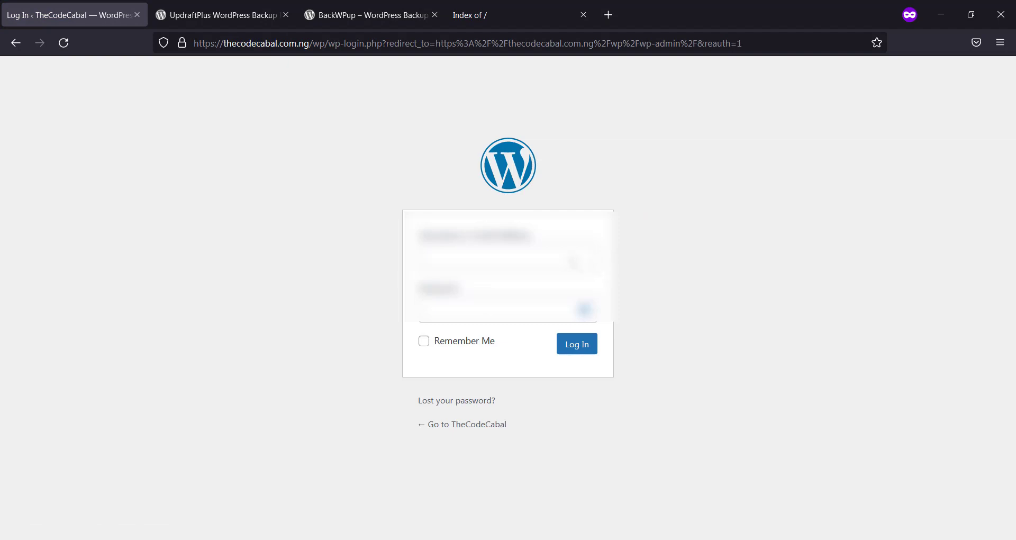
Log in to the WordPress admin with the username and password.
{"action": "left_click", "coordinate": [495, 258]}
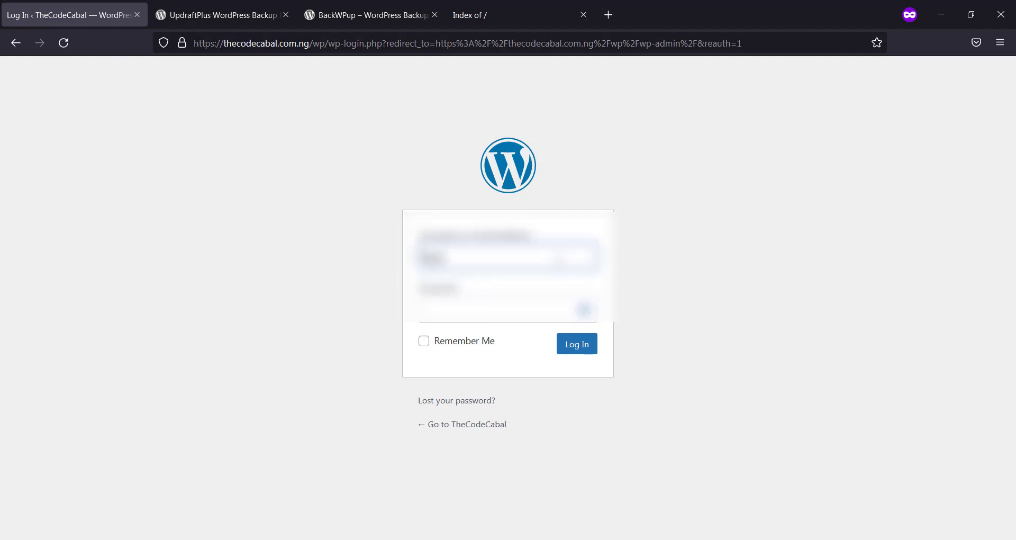
{"action": "type", "text": "username"}
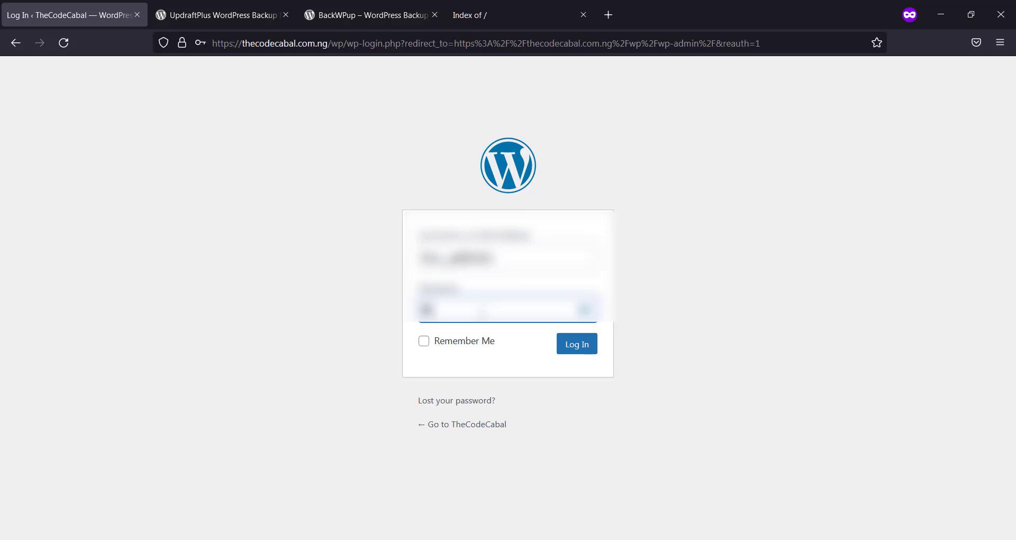
{"action": "type", "text": "password"}
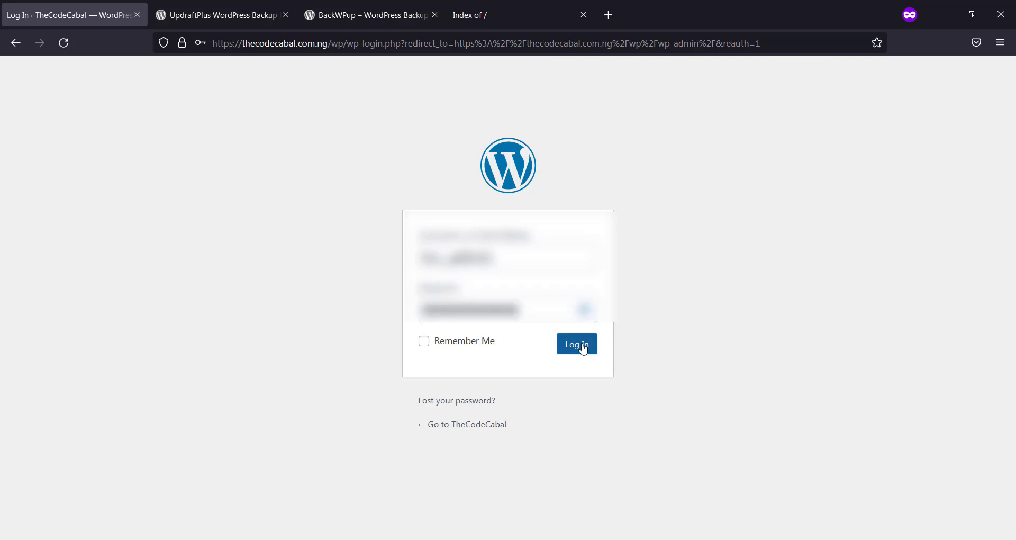
{"action": "left_click", "coordinate": [576, 342]}
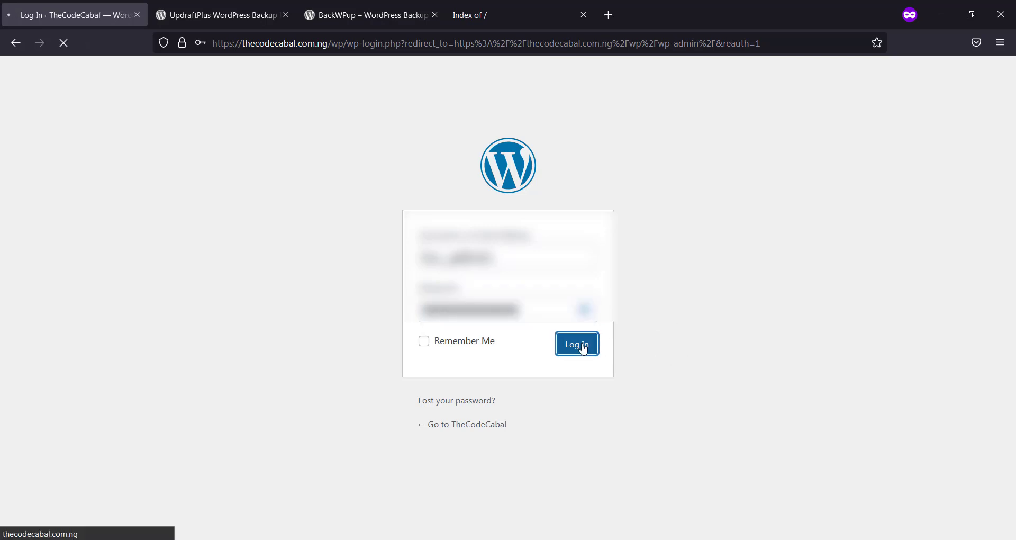
{"action": "left_click", "coordinate": [576, 343]}
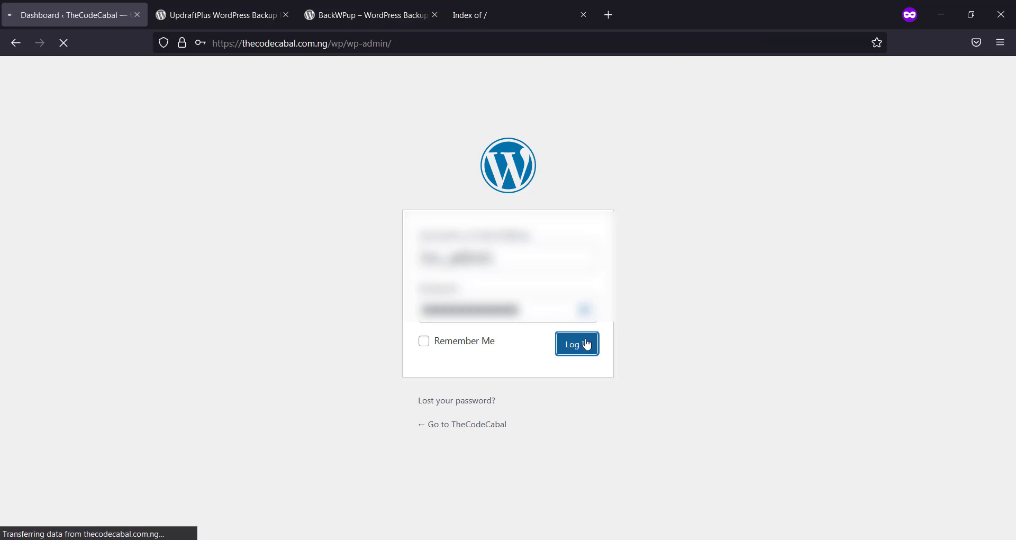
{"action": "mouse_move", "coordinate": [853, 170]}
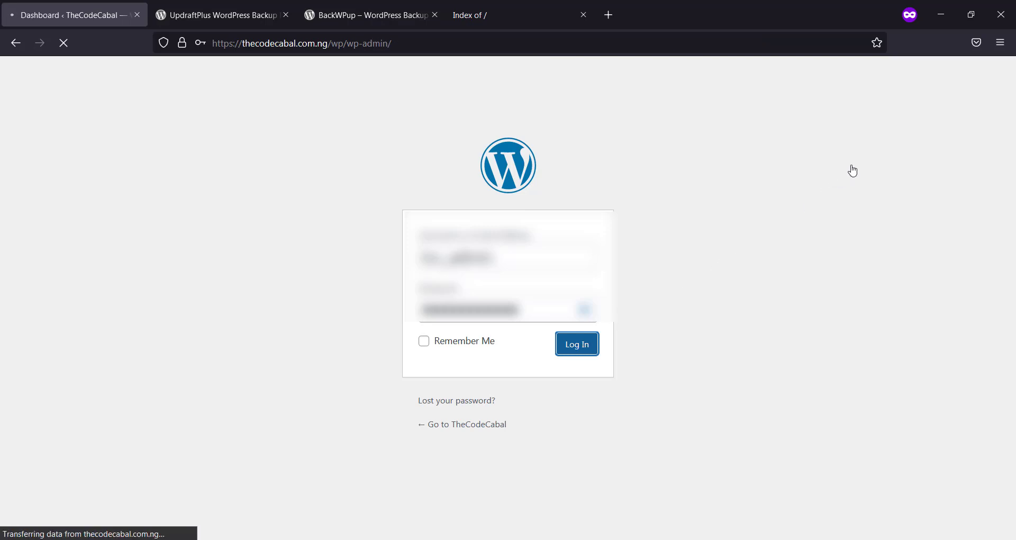
{"action": "left_click", "coordinate": [575, 343]}
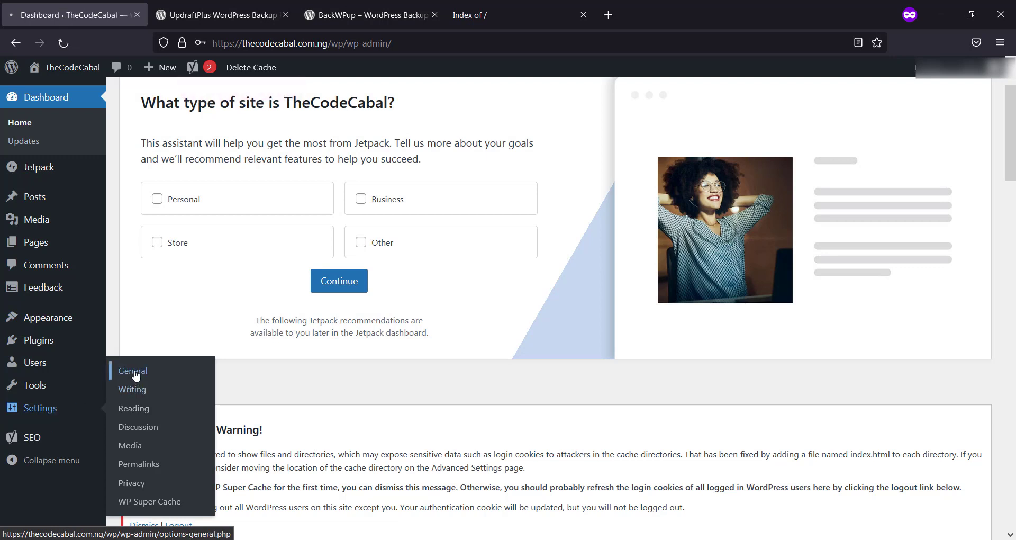
In Settings > General, remove /wp from the WordPress Address URL.
{"action": "left_click", "coordinate": [132, 370]}
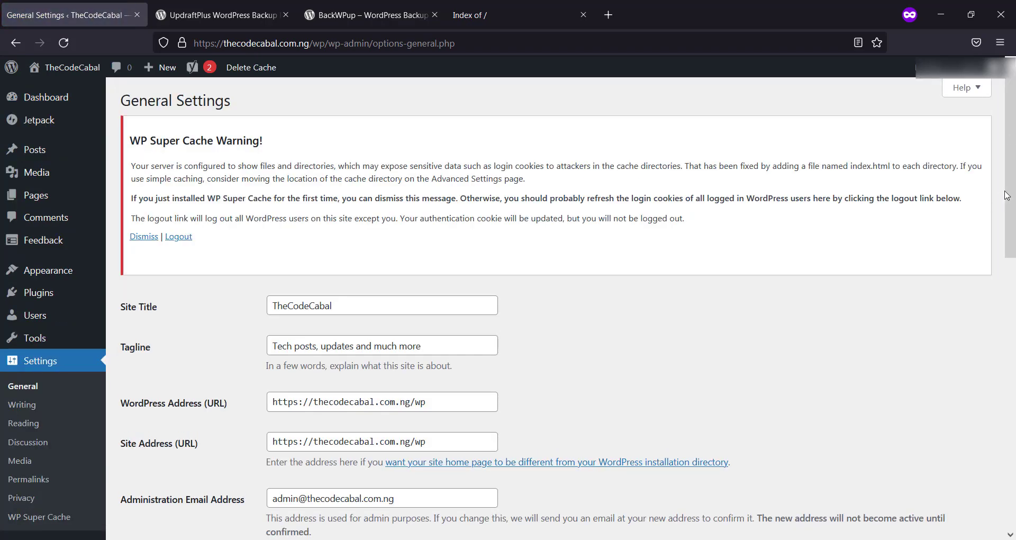
{"action": "scroll", "scroll_direction": "down", "scroll_amount": 3}
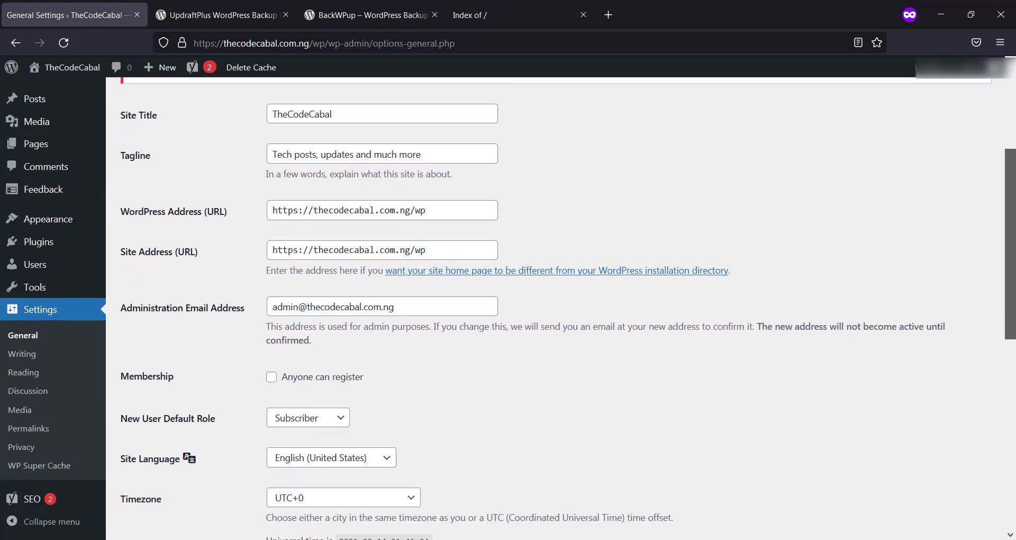
{"action": "scroll", "scroll_direction": "down", "scroll_amount": 3}
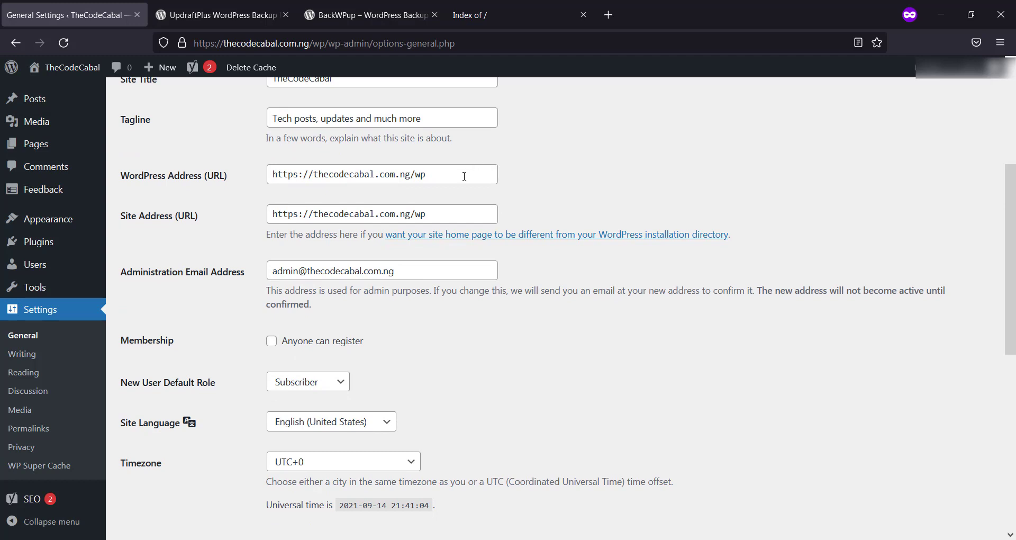
{"action": "left_click", "coordinate": [381, 174]}
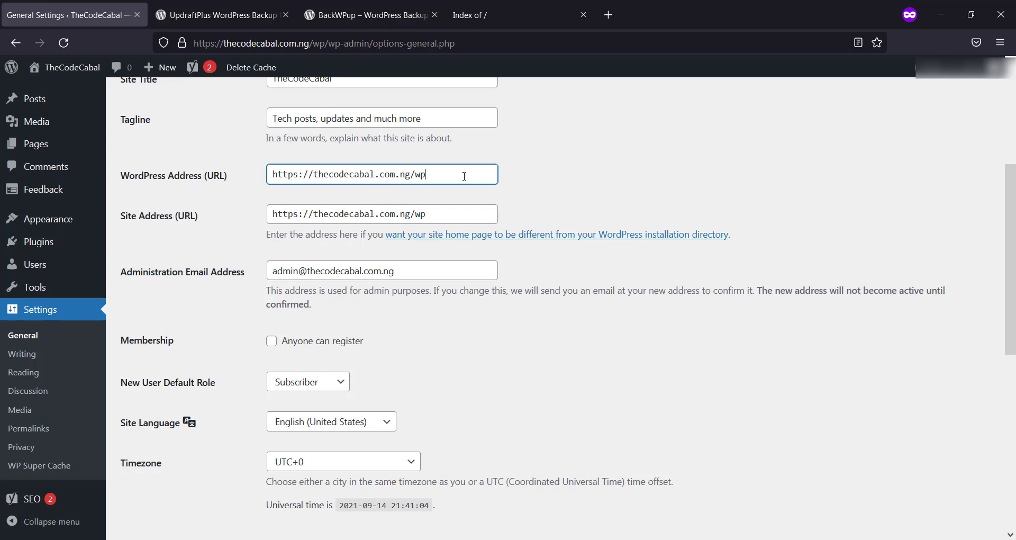
{"action": "key", "text": "BackSpace"}
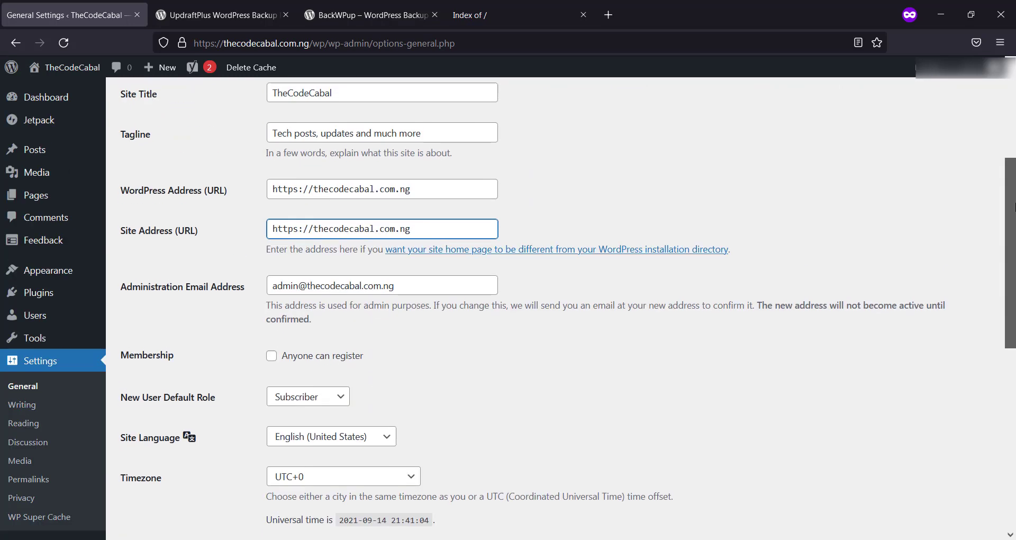
Save the general settings, which returns a 500 Internal Server Error.
{"action": "scroll", "scroll_direction": "down", "scroll_amount": 3}
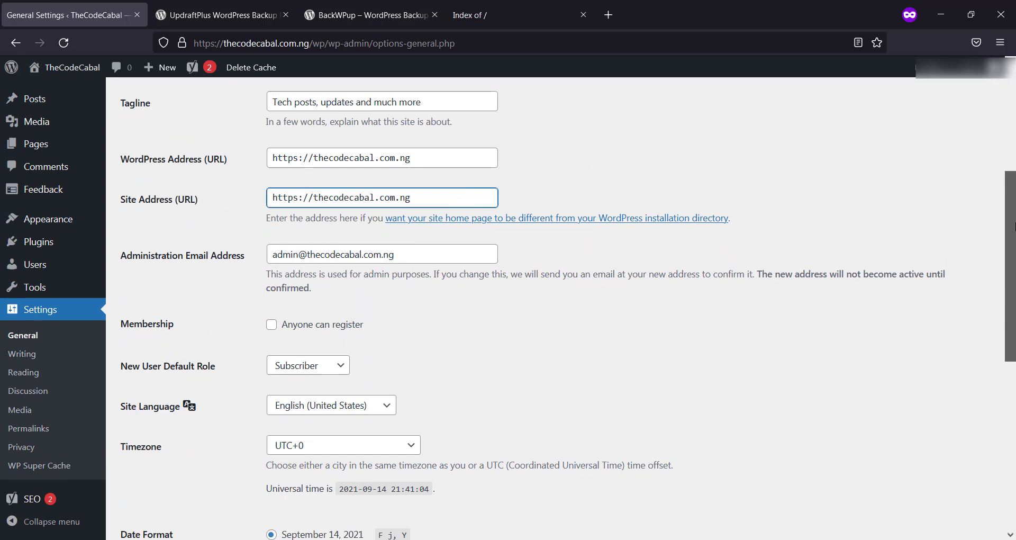
{"action": "scroll", "scroll_direction": "down", "scroll_amount": 3}
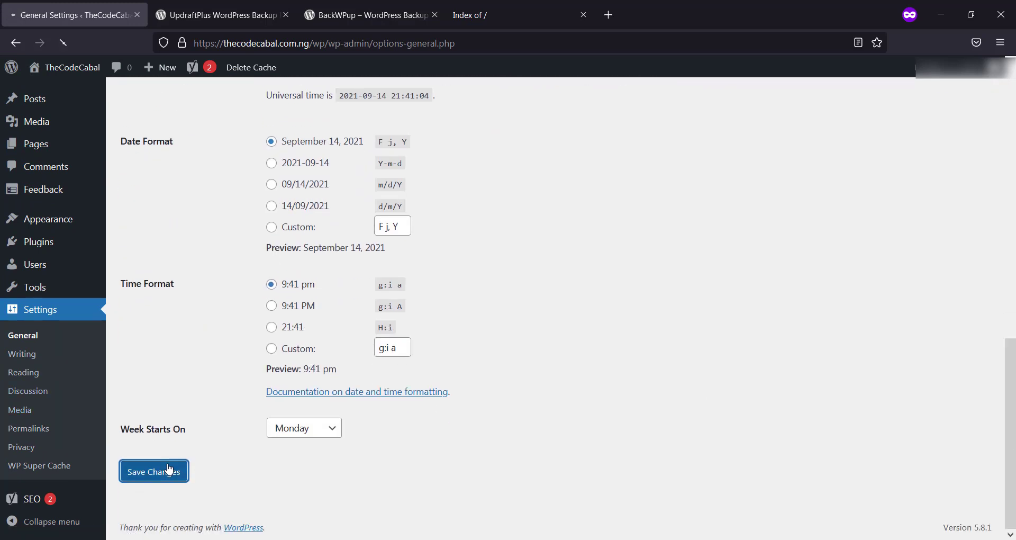
{"action": "left_click", "coordinate": [154, 471]}
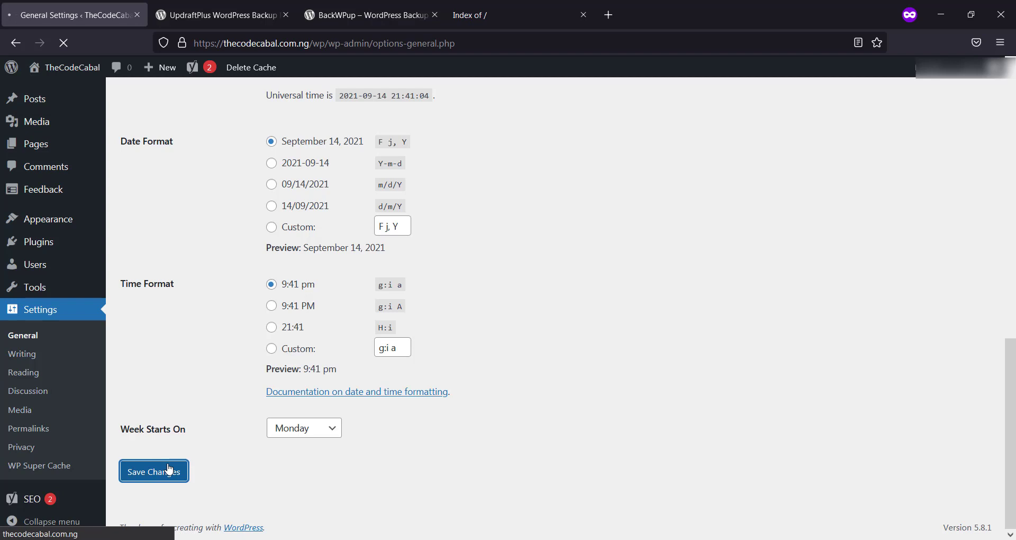
{"action": "left_click", "coordinate": [154, 470]}
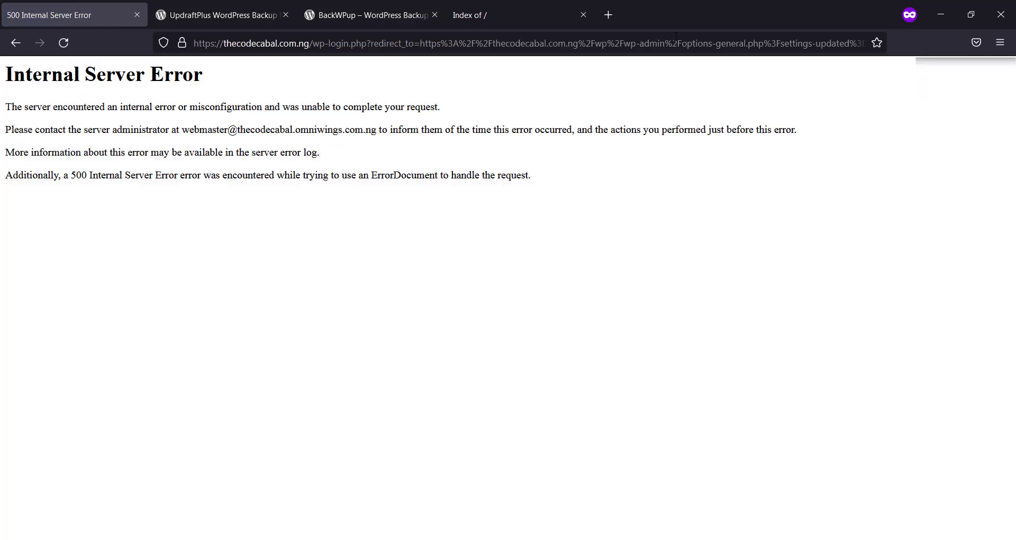
In a new tab, log in to the domain's cPanel with the account password.
{"action": "left_click", "coordinate": [607, 13]}
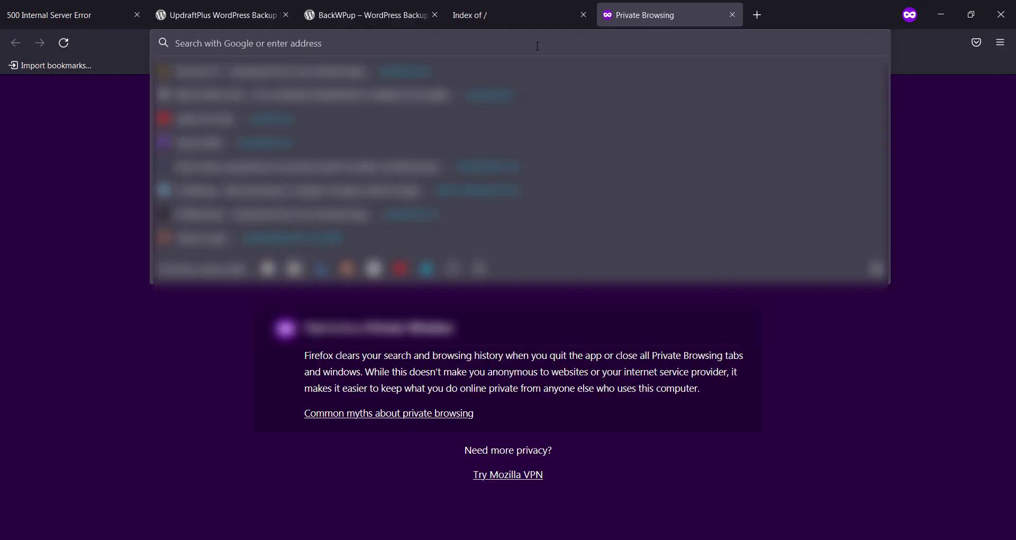
{"action": "type", "text": "thecodecabal.com.ng/"}
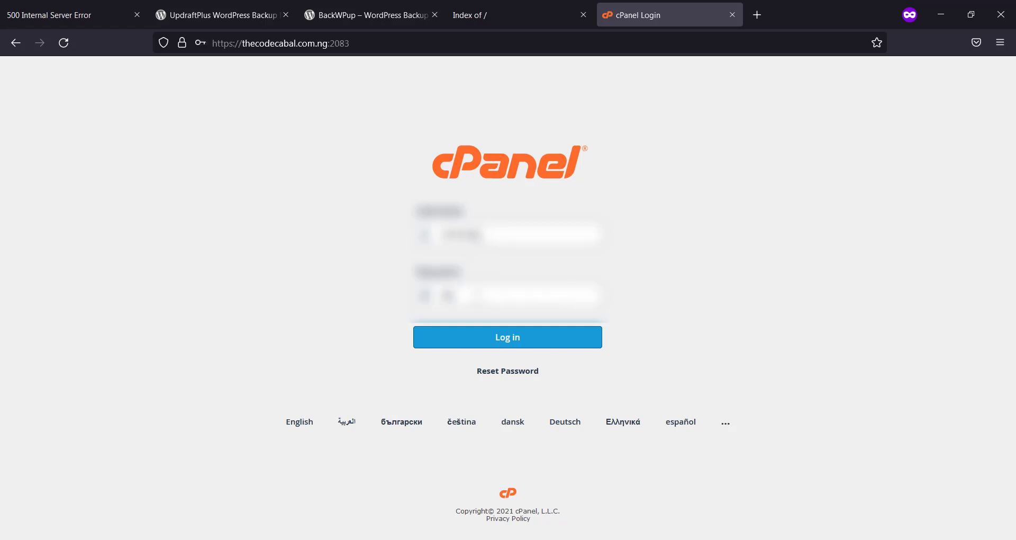
{"action": "type", "text": "password"}
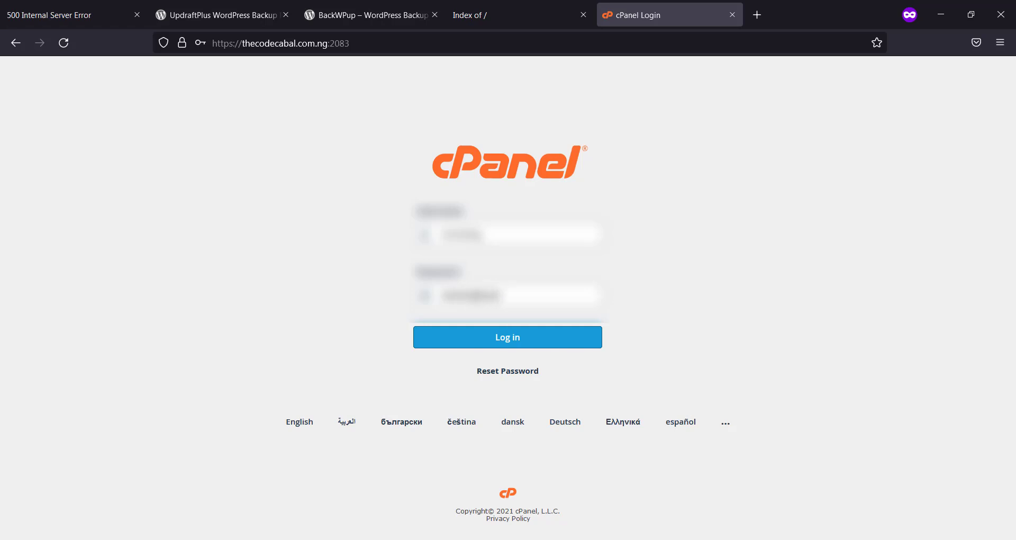
{"action": "left_click", "coordinate": [507, 337]}
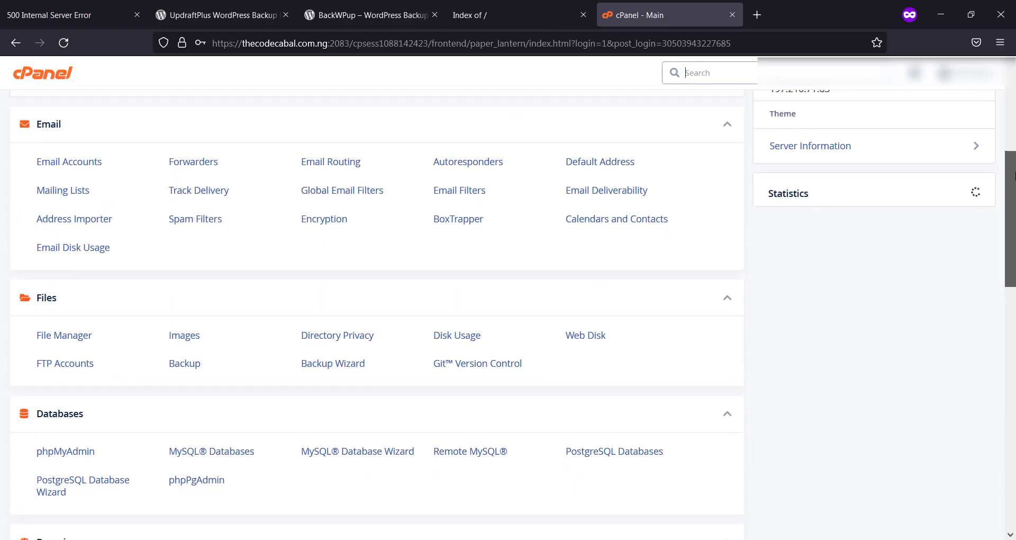
Launch File Manager from the cPanel Files section, showing public_html.
{"action": "scroll", "scroll_direction": "down", "scroll_amount": 3}
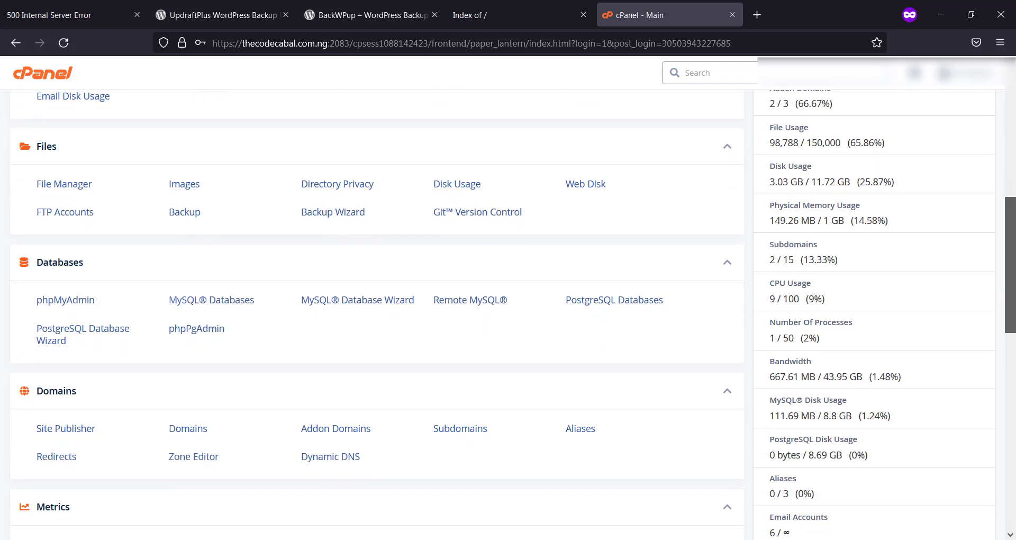
{"action": "scroll", "scroll_direction": "down", "scroll_amount": 3}
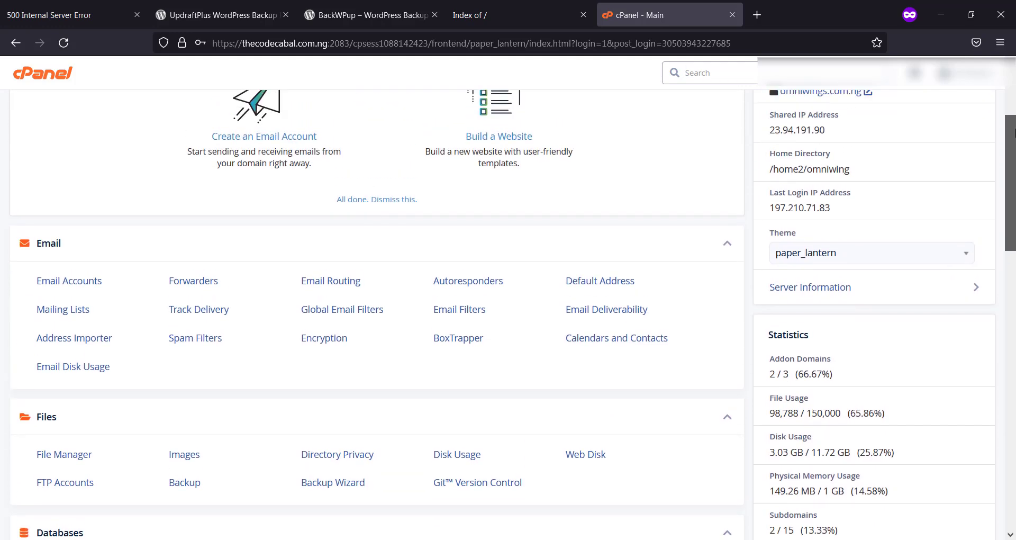
{"action": "scroll", "scroll_direction": "down", "scroll_amount": 3}
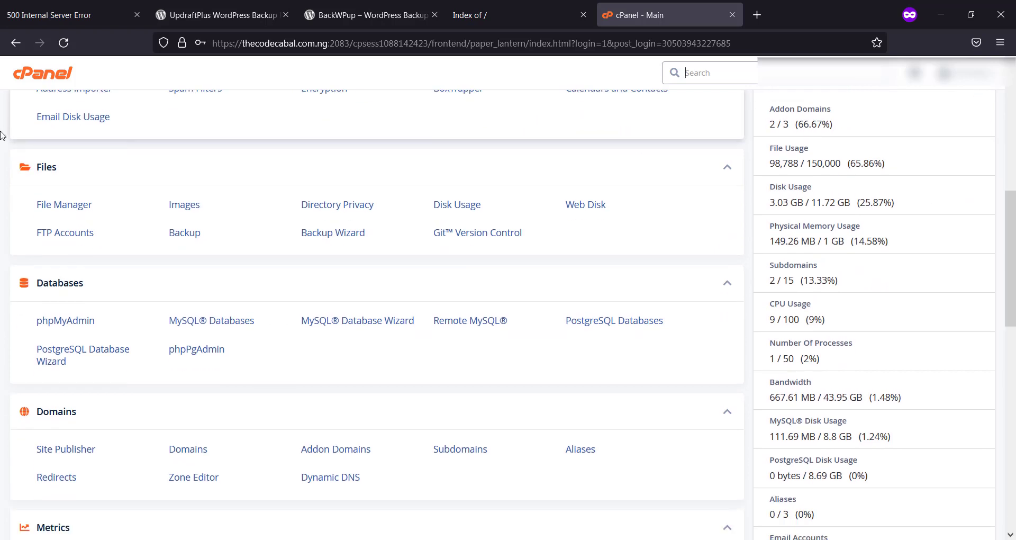
{"action": "left_click", "coordinate": [64, 204]}
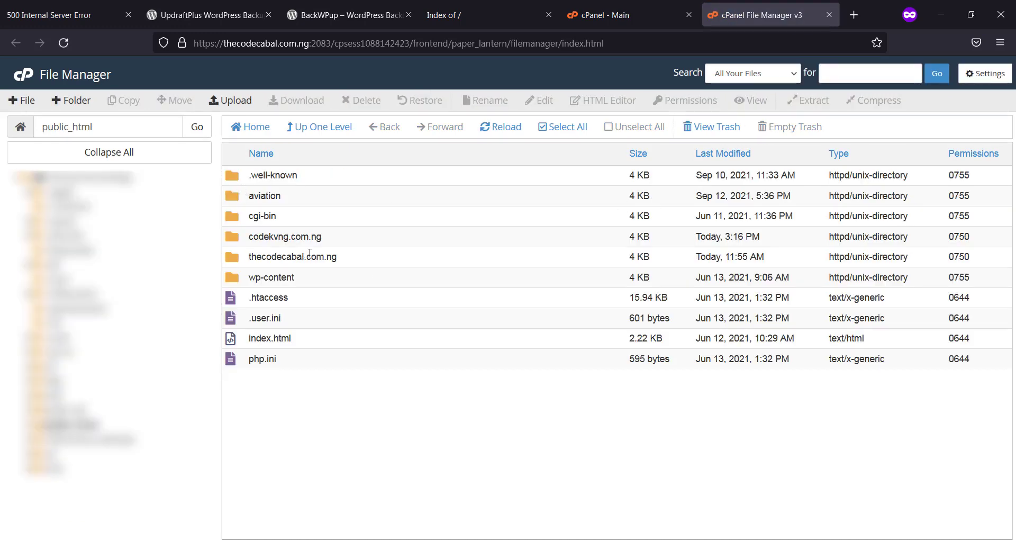
{"action": "mouse_move", "coordinate": [364, 263]}
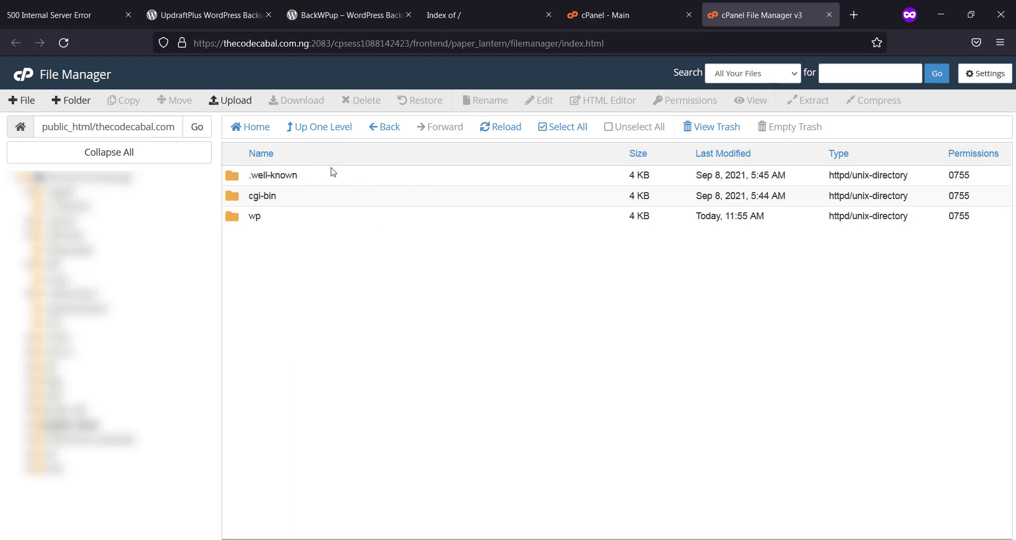
{"action": "mouse_move", "coordinate": [312, 218]}
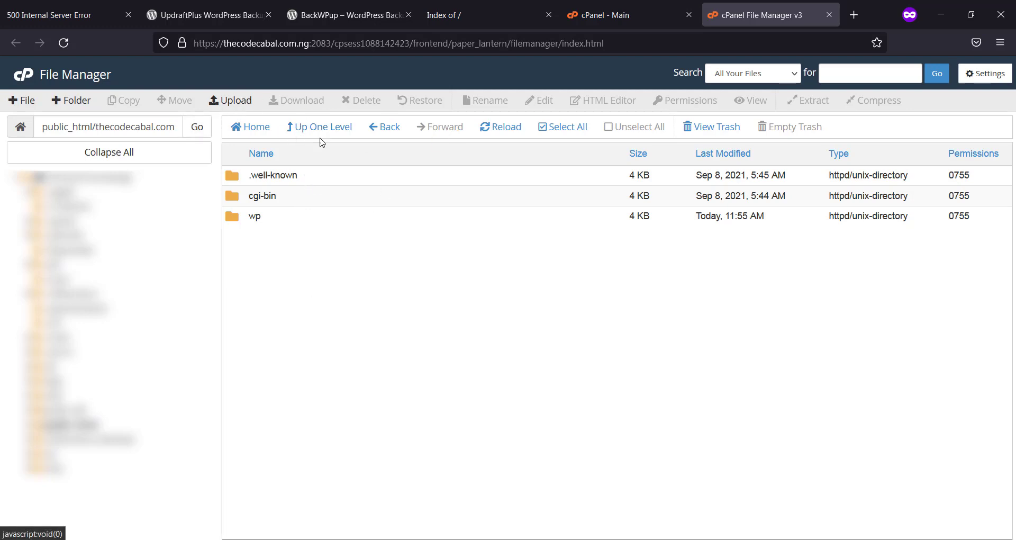
Create a new folder named backup_ in the site folder.
{"action": "left_click", "coordinate": [70, 99]}
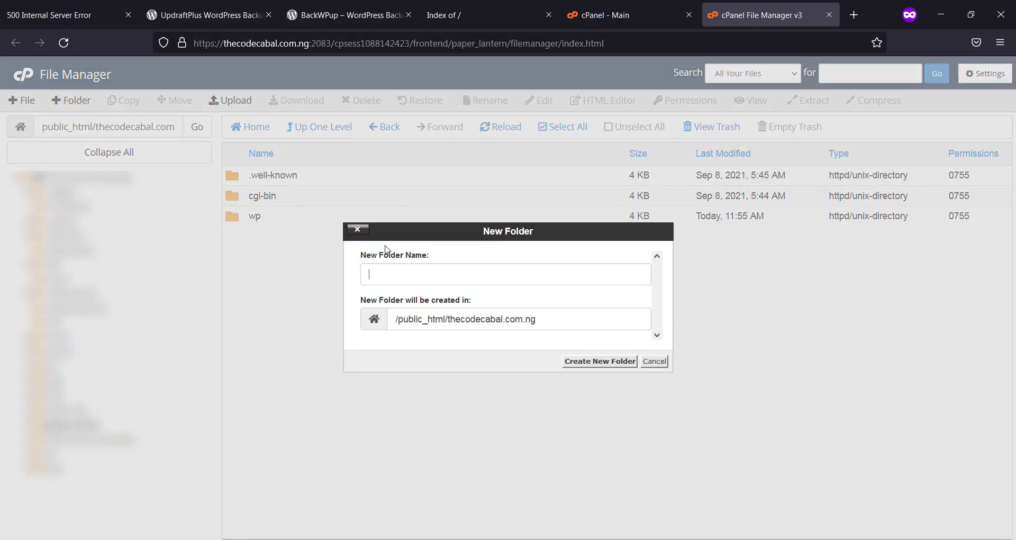
{"action": "type", "text": "backup_"}
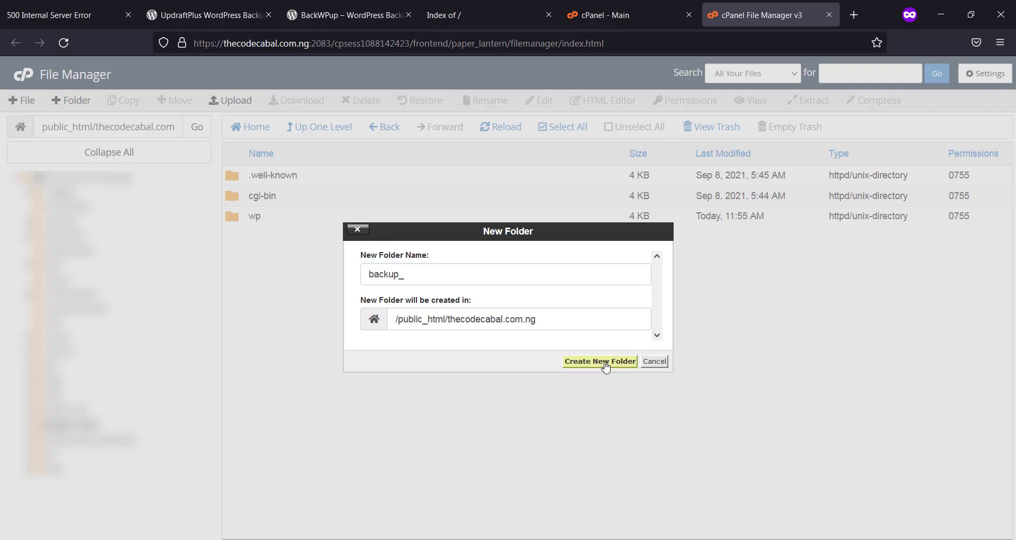
{"action": "left_click", "coordinate": [599, 361]}
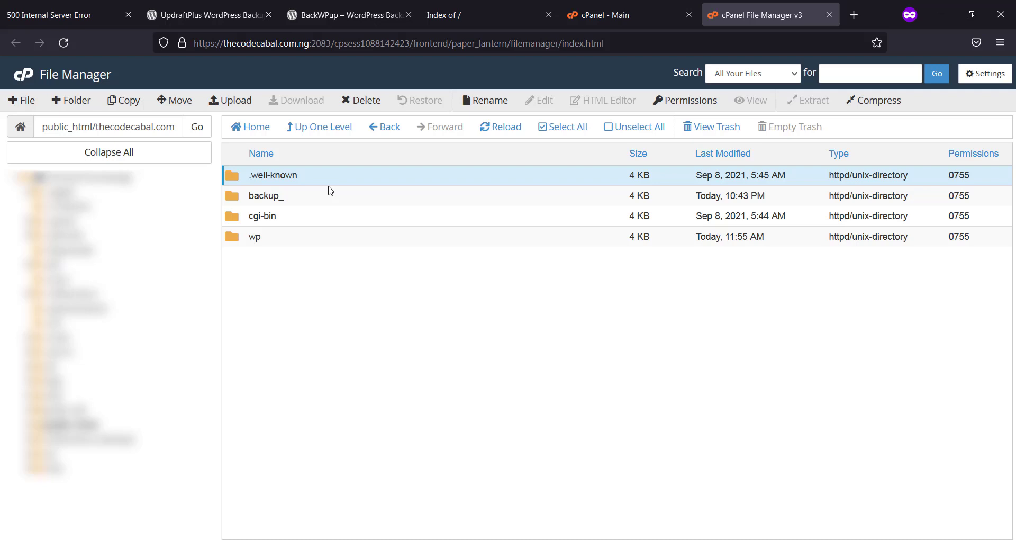
{"action": "mouse_move", "coordinate": [324, 202]}
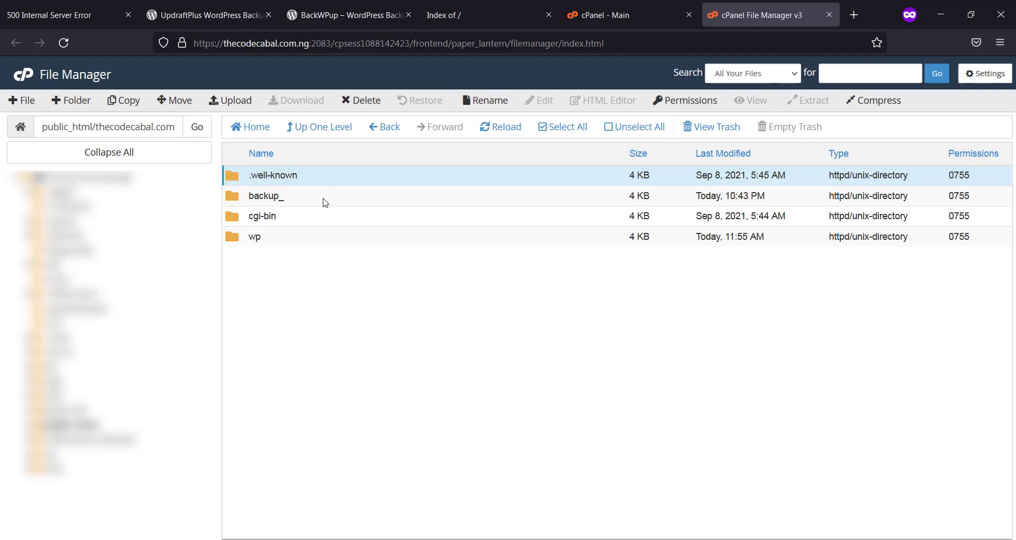
{"action": "mouse_move", "coordinate": [317, 222]}
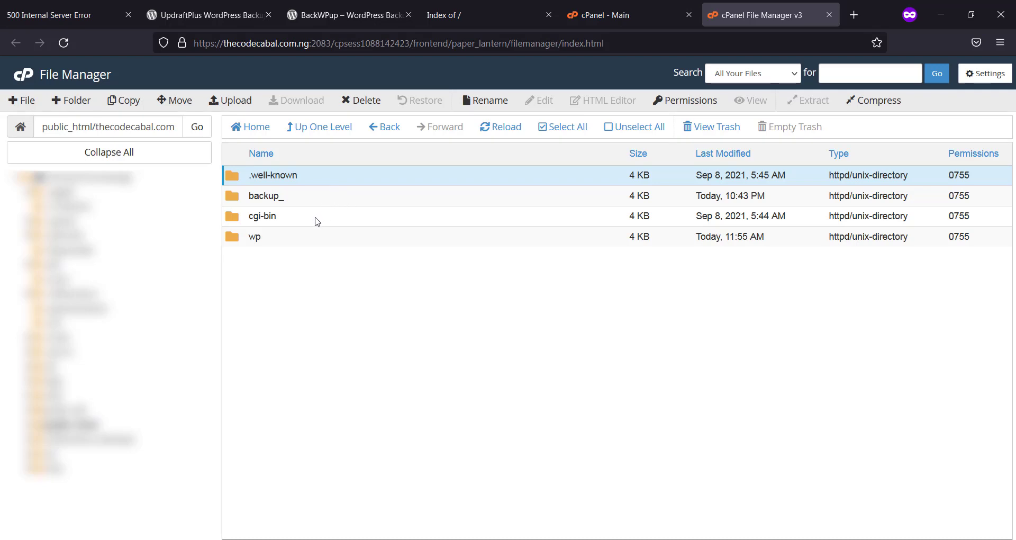
Move the .well-known and cgi-bin folders into /backup_.
{"action": "left_click", "coordinate": [262, 216]}
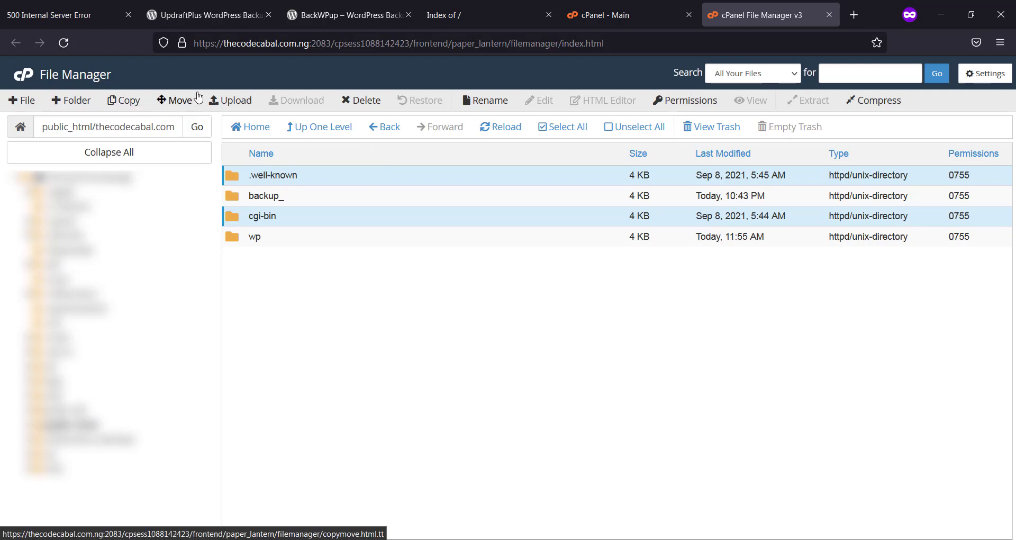
{"action": "left_click", "coordinate": [180, 99]}
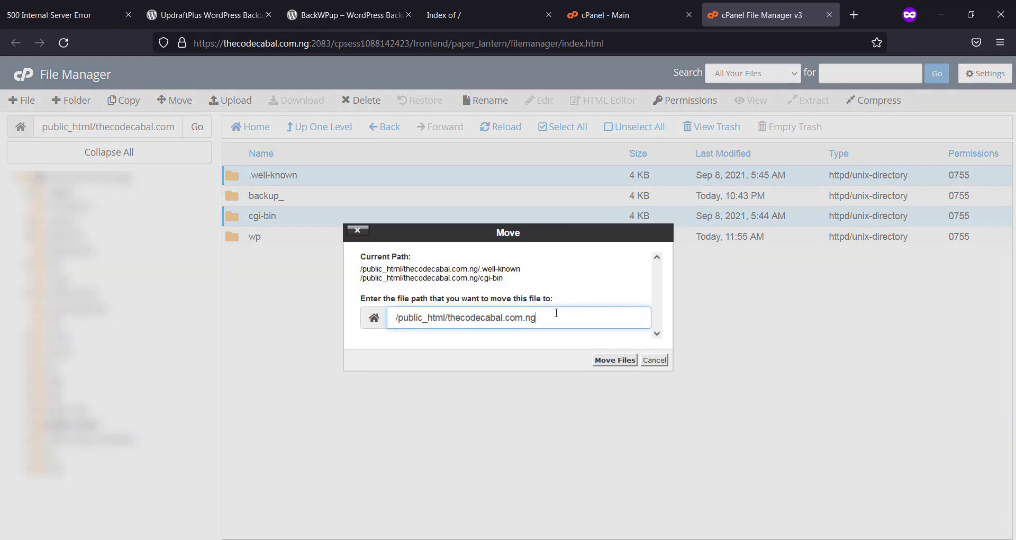
{"action": "type", "text": "/backup_"}
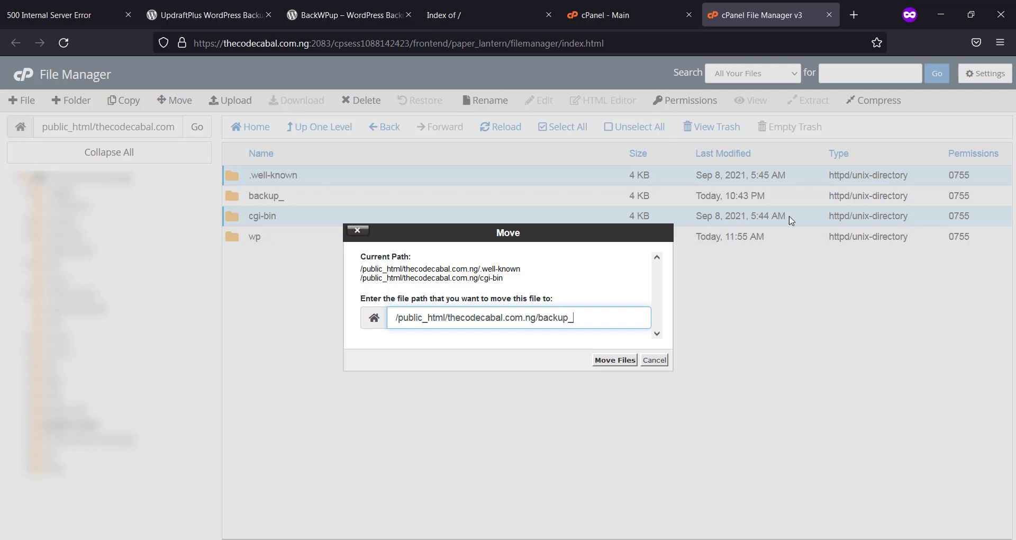
{"action": "mouse_move", "coordinate": [610, 356]}
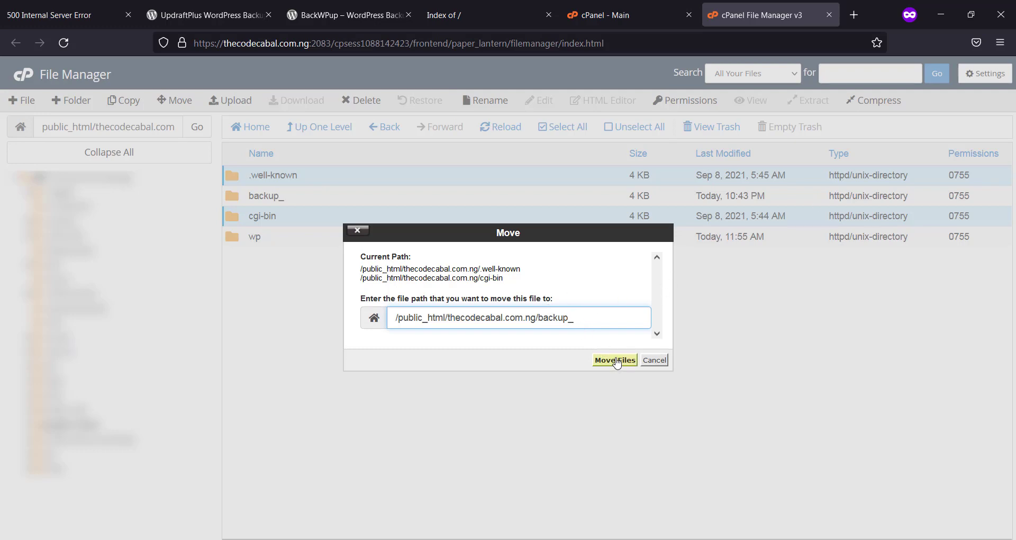
{"action": "left_click", "coordinate": [613, 360]}
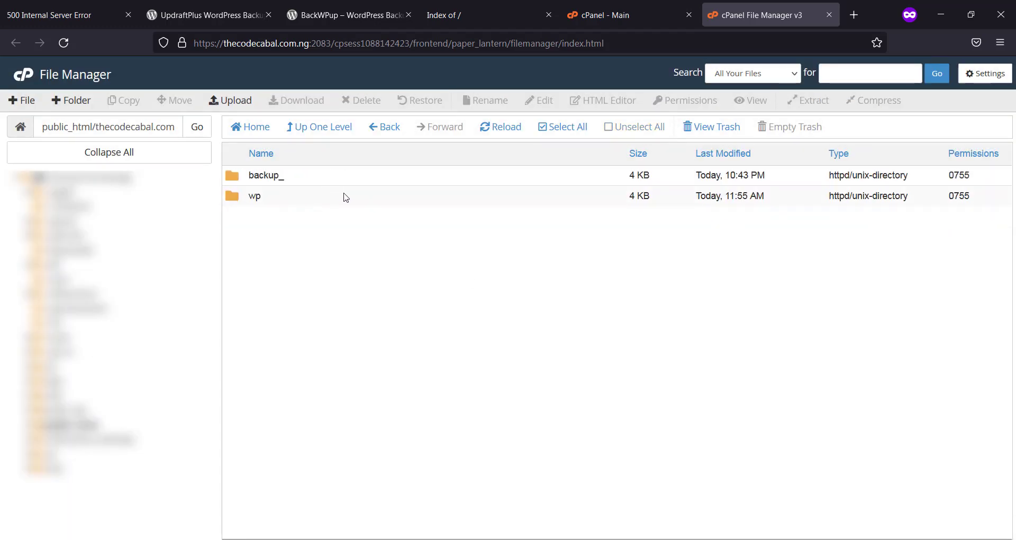
Move all files from the wp folder up into the site folder and return to it.
{"action": "double_click", "coordinate": [255, 195]}
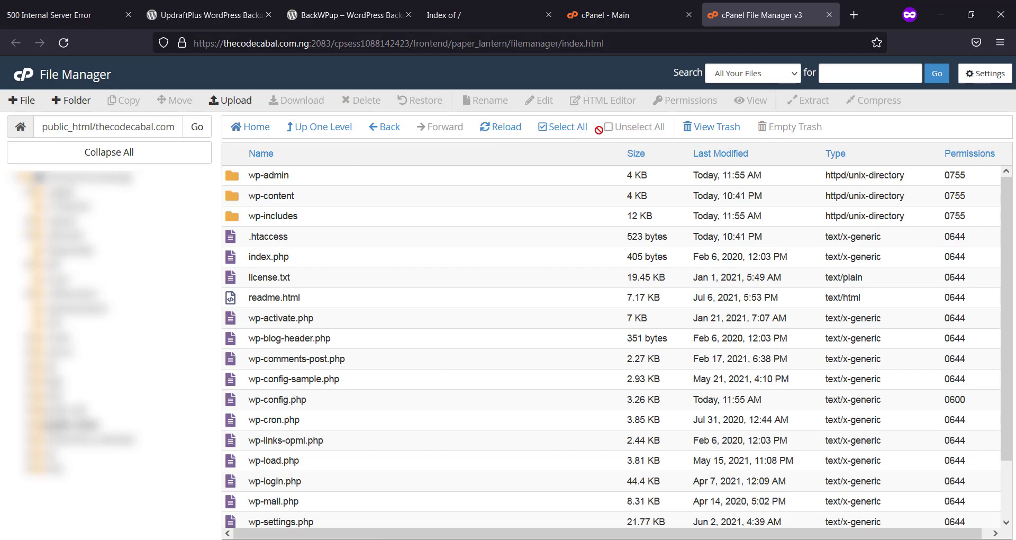
{"action": "left_click", "coordinate": [561, 126]}
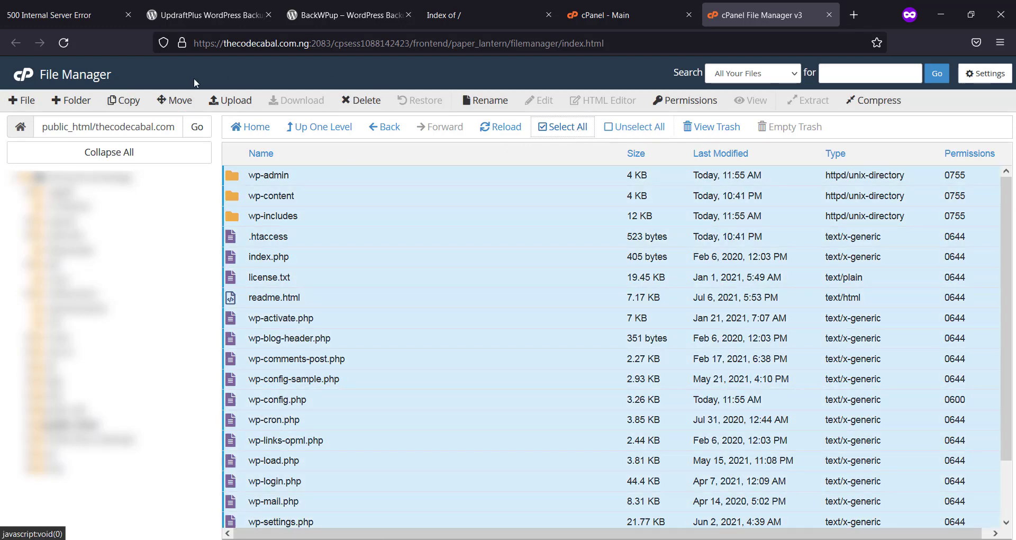
{"action": "left_click", "coordinate": [174, 100]}
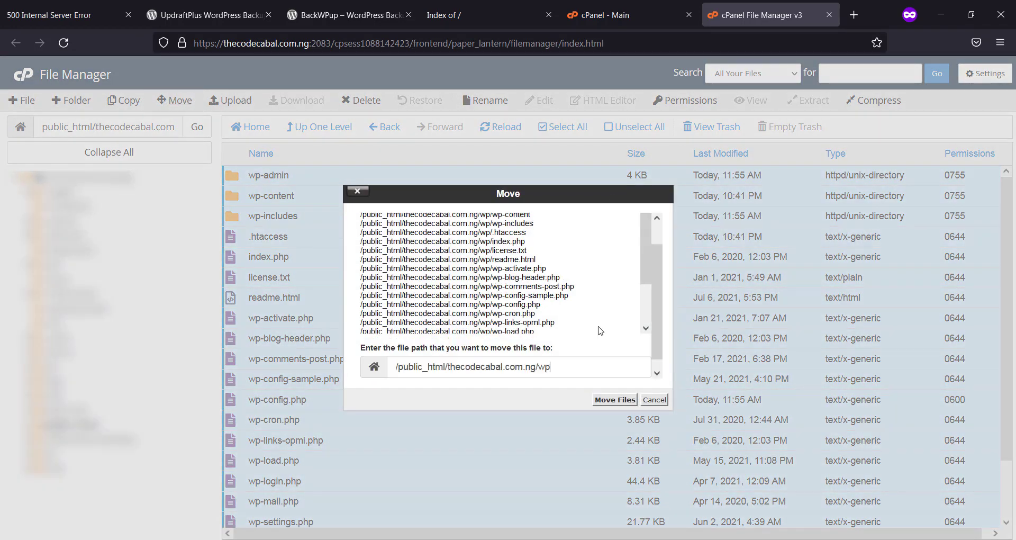
{"action": "key", "text": "Backspace"}
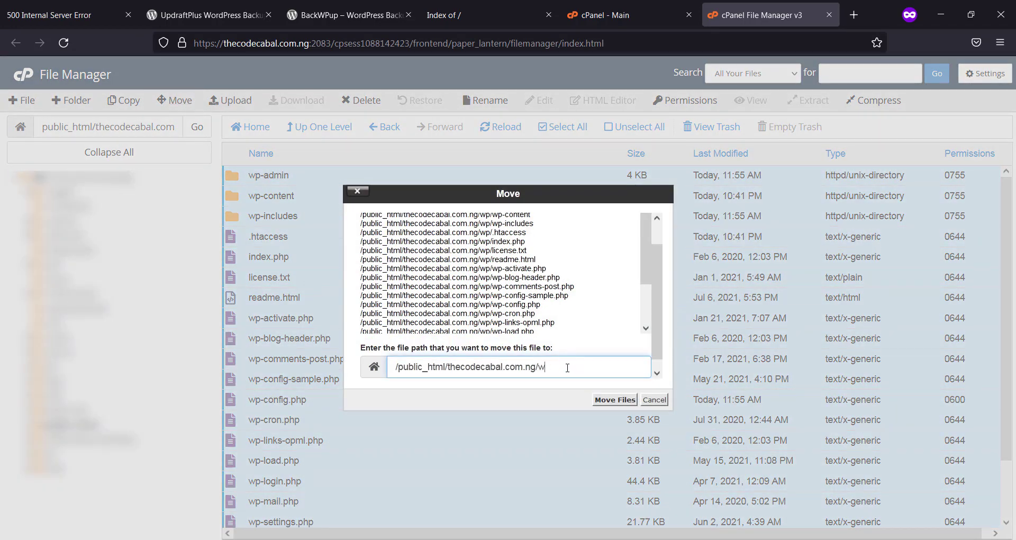
{"action": "key", "text": "Backspace"}
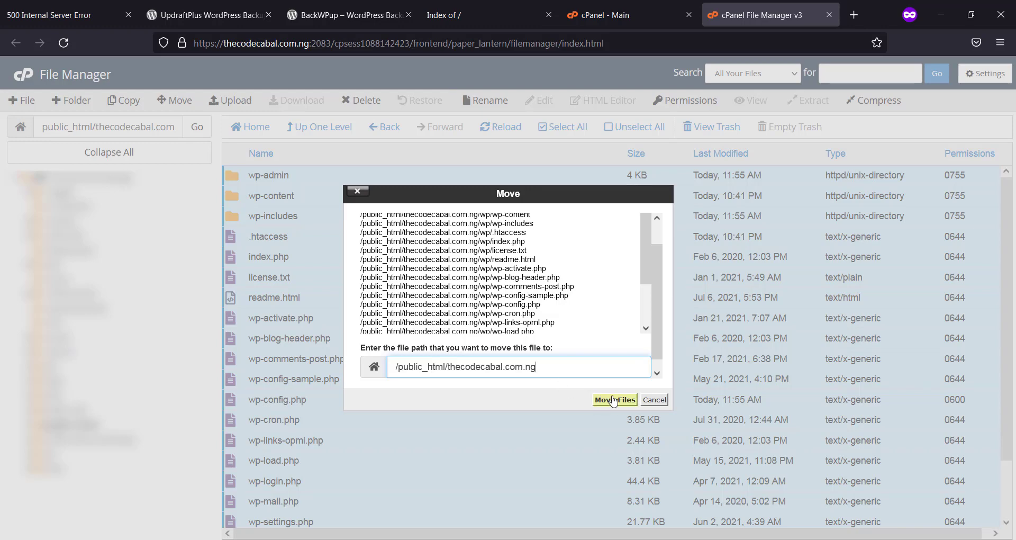
{"action": "left_click", "coordinate": [613, 399]}
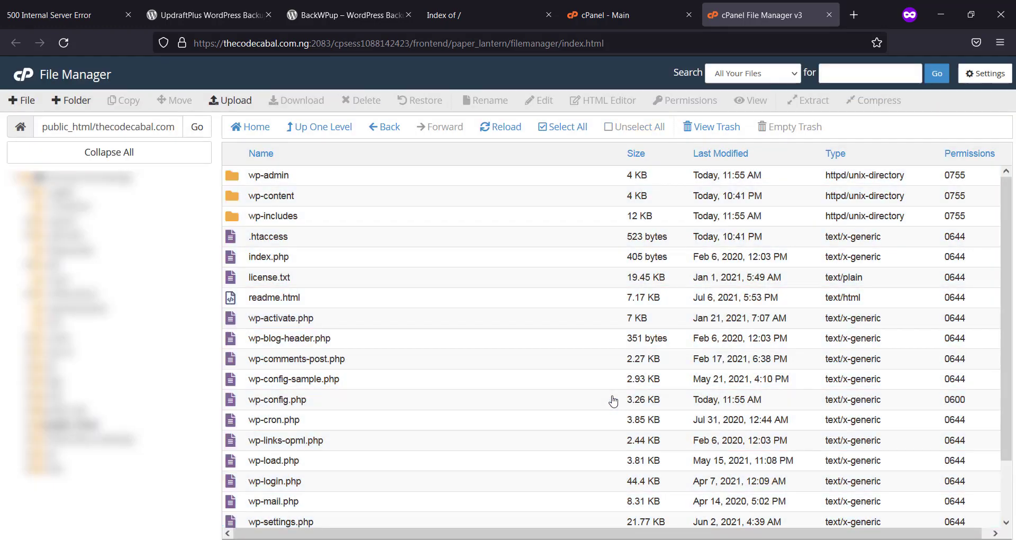
{"action": "left_click", "coordinate": [323, 126]}
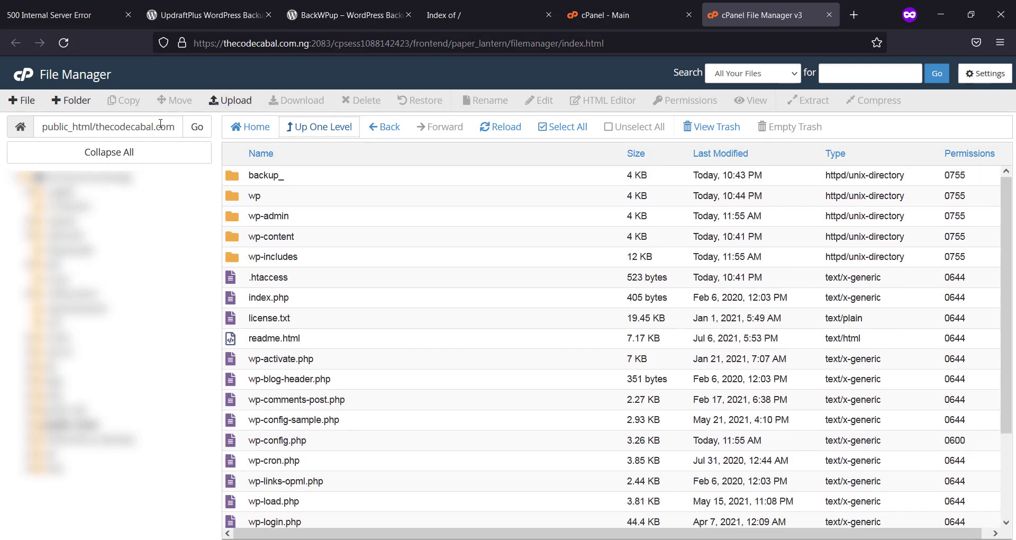
Switch to the site tab to check the root domain, which shows an Index of / listing.
{"action": "left_click", "coordinate": [108, 126]}
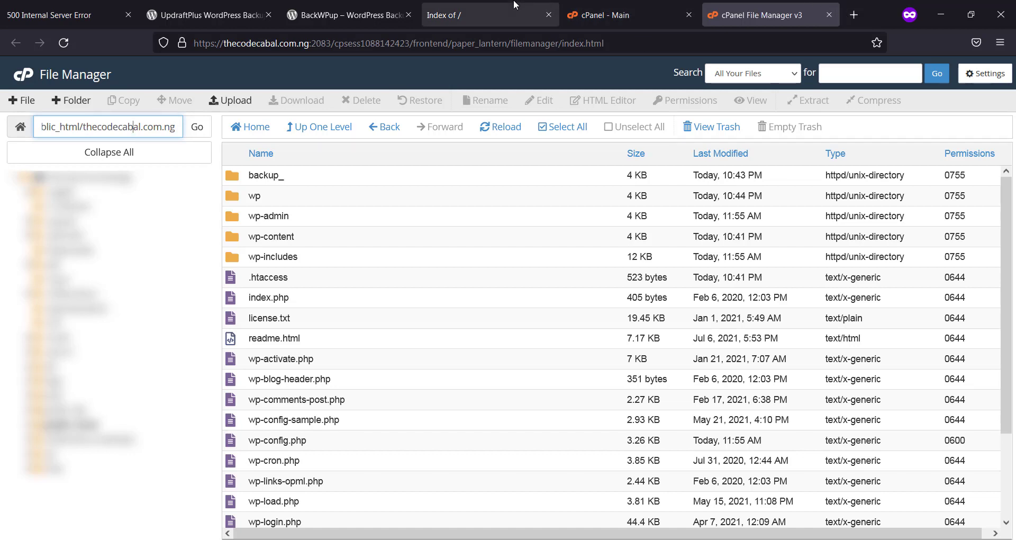
{"action": "left_click", "coordinate": [488, 15]}
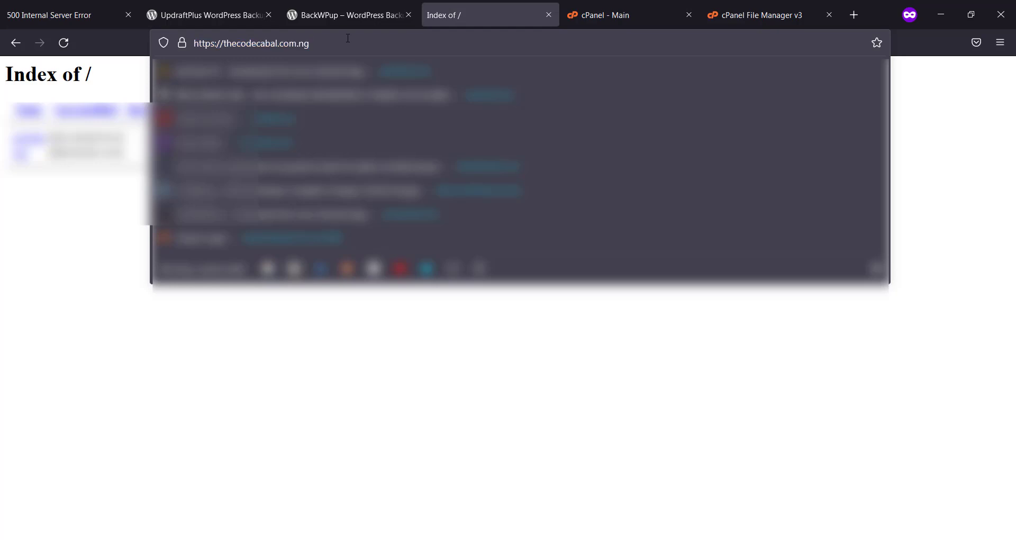
Log in to WordPress admin at the root domain's /wp-admin with the username and password.
{"action": "type", "text": "/wp-admin%2F&reauth=1"}
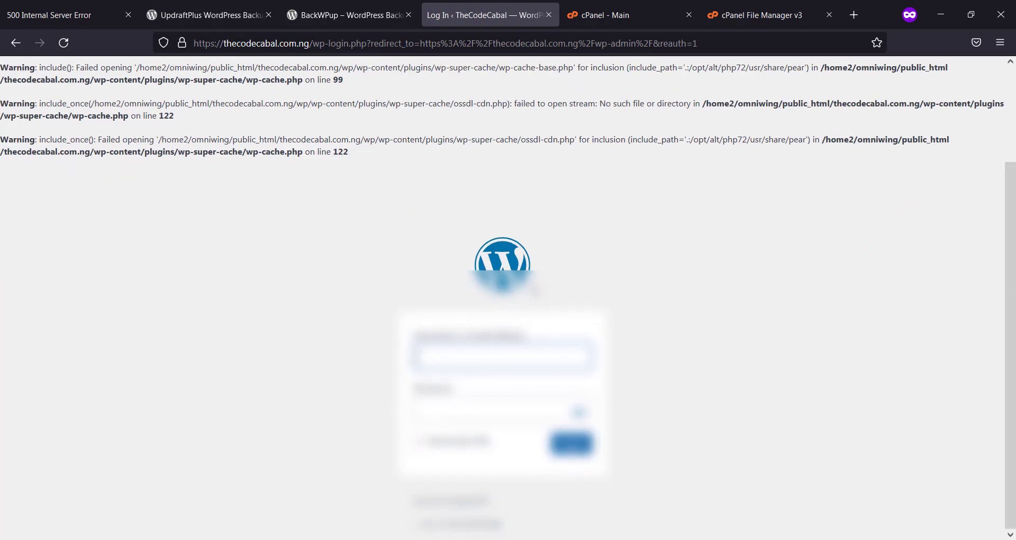
{"action": "left_click", "coordinate": [504, 356]}
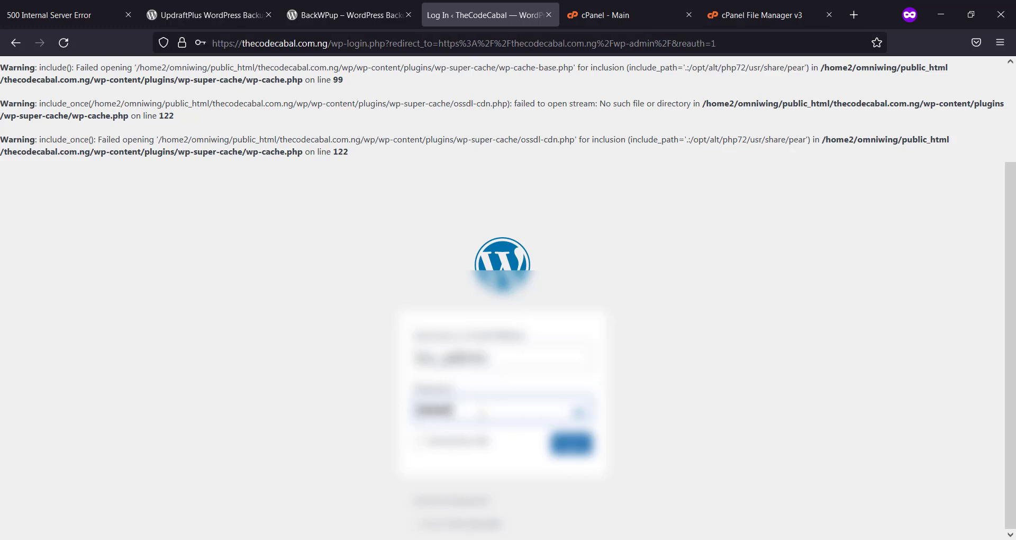
{"action": "type", "text": "password"}
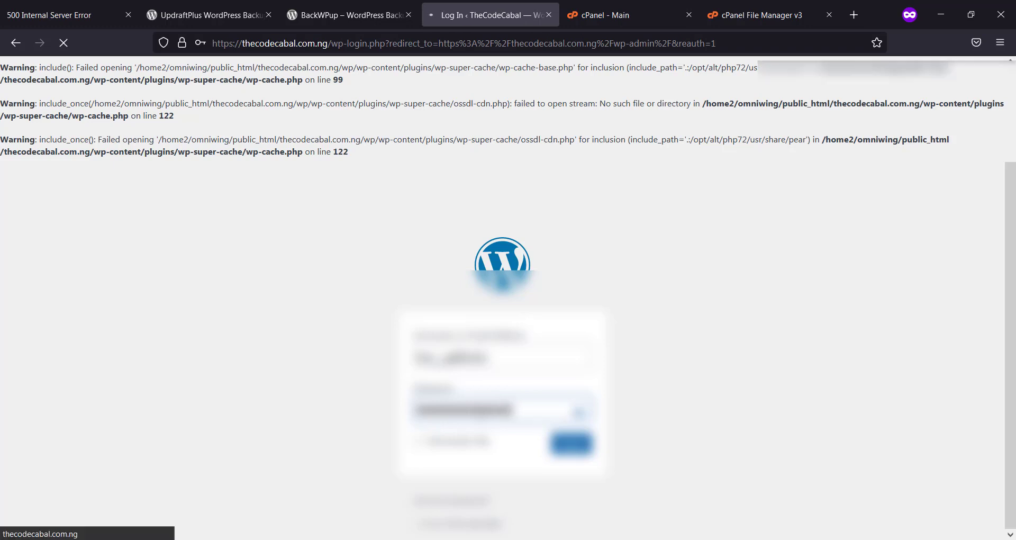
{"action": "left_click", "coordinate": [569, 443]}
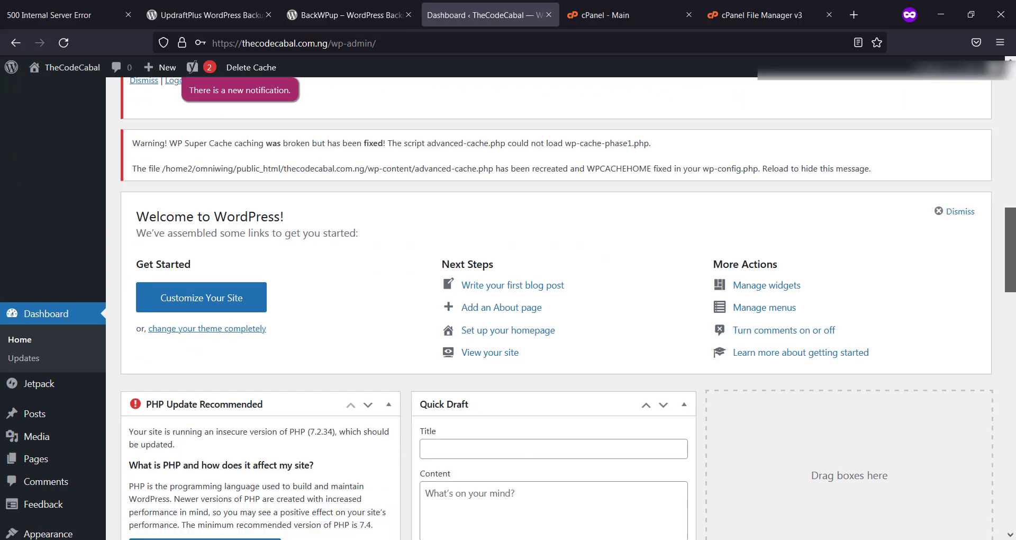
Review Settings > General, confirming both site addresses show the root domain.
{"action": "scroll", "scroll_direction": "down", "scroll_amount": 3}
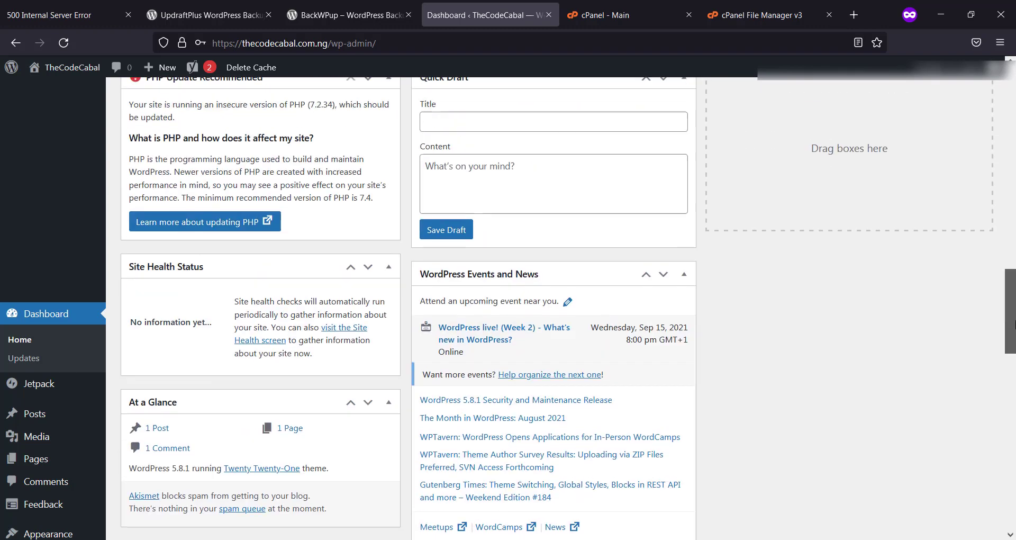
{"action": "scroll", "scroll_direction": "down", "scroll_amount": 3}
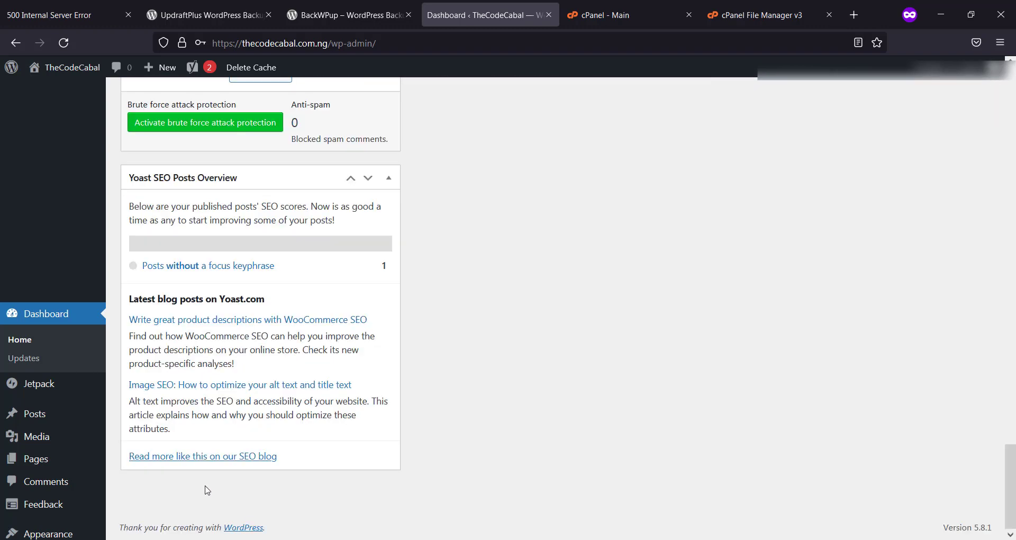
{"action": "mouse_move", "coordinate": [134, 330]}
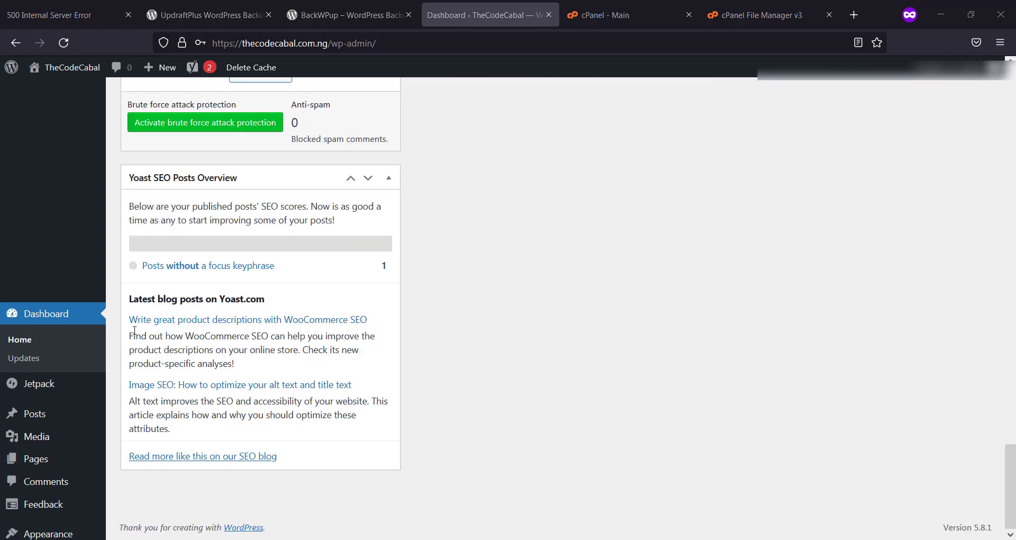
{"action": "left_click", "coordinate": [63, 42]}
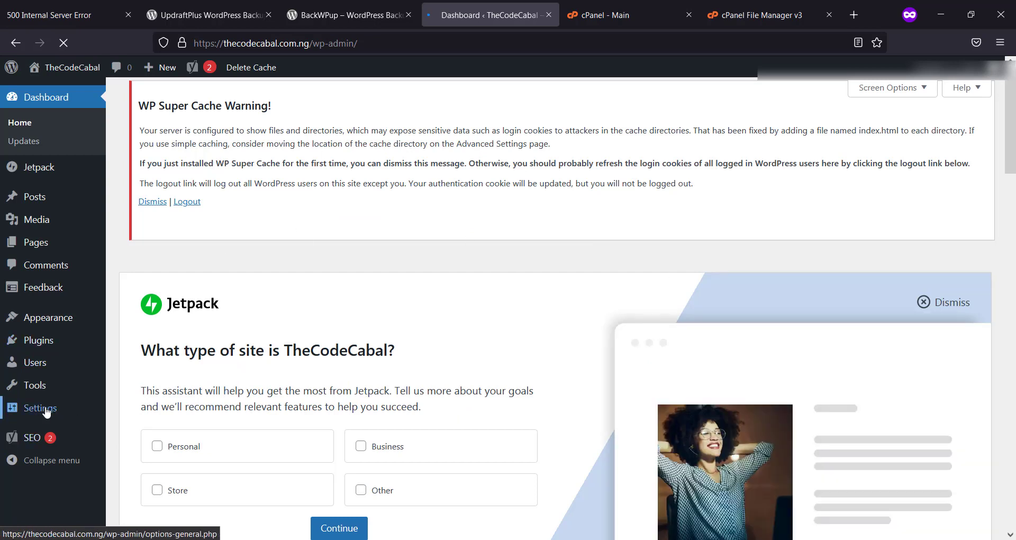
{"action": "left_click", "coordinate": [39, 407]}
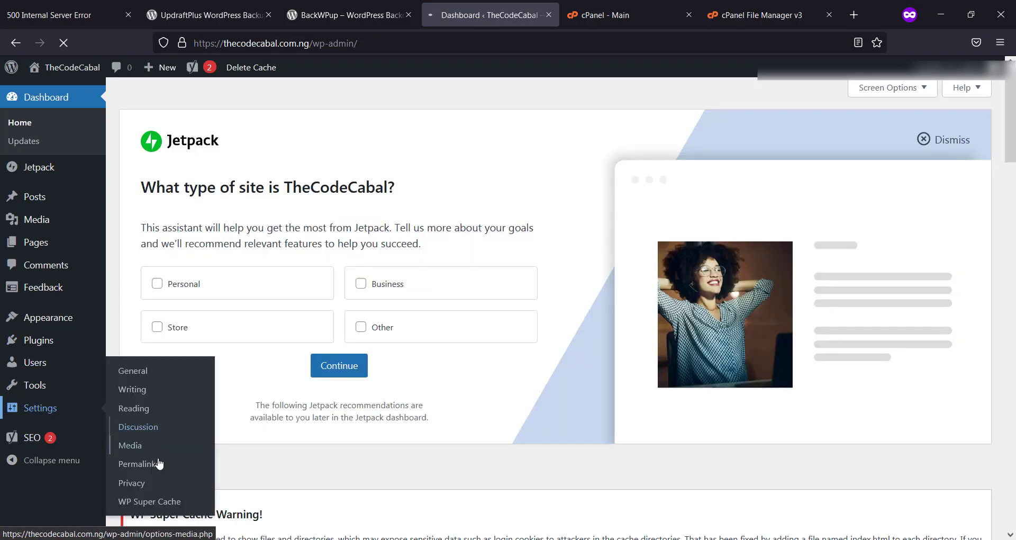
{"action": "left_click", "coordinate": [133, 370]}
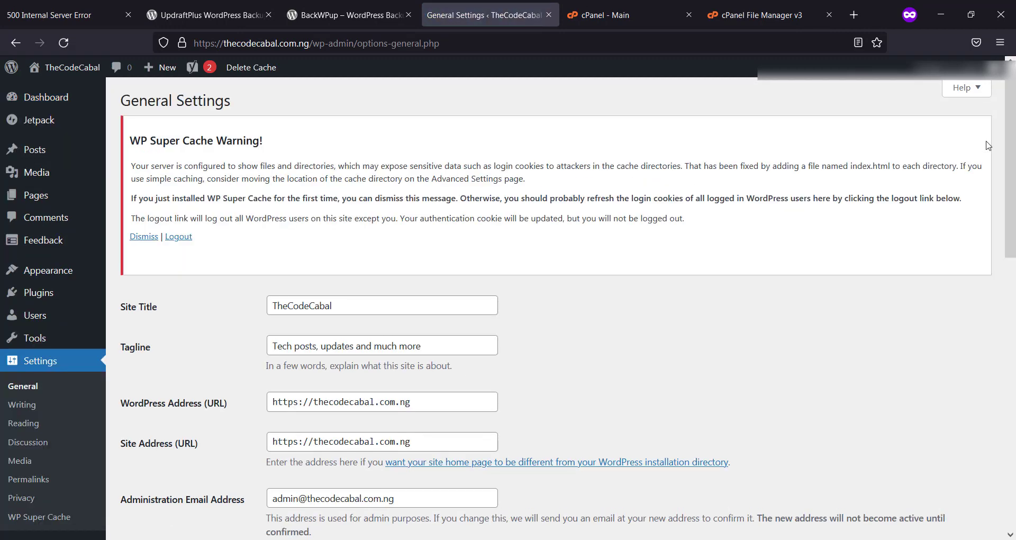
{"action": "scroll", "scroll_direction": "down", "scroll_amount": 3}
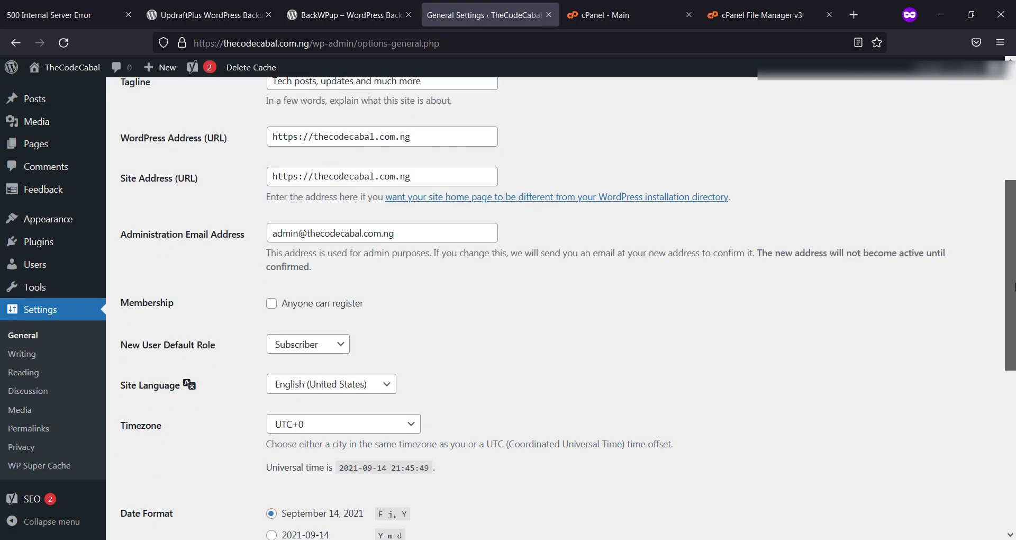
{"action": "scroll", "scroll_direction": "down", "scroll_amount": 3}
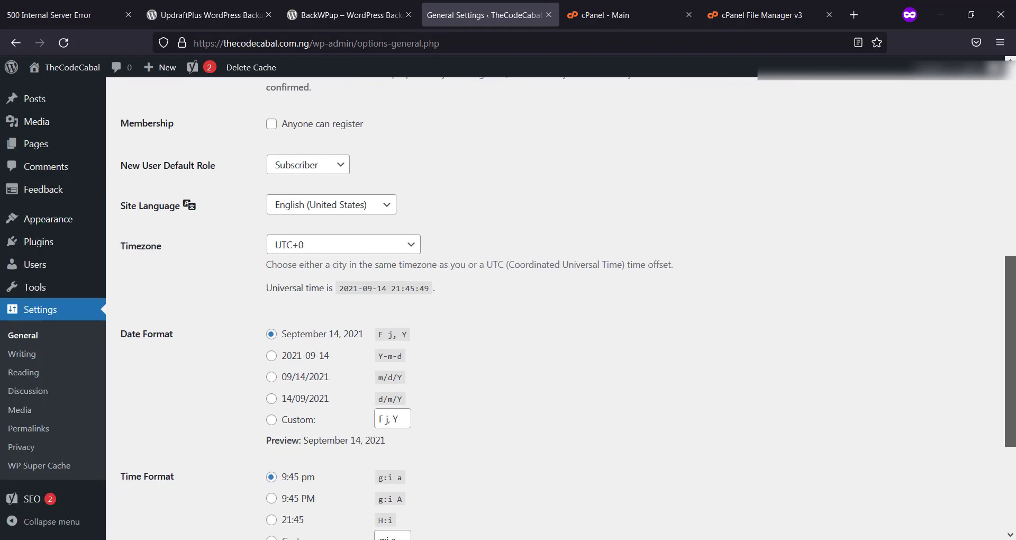
{"action": "scroll", "scroll_direction": "down", "scroll_amount": 3}
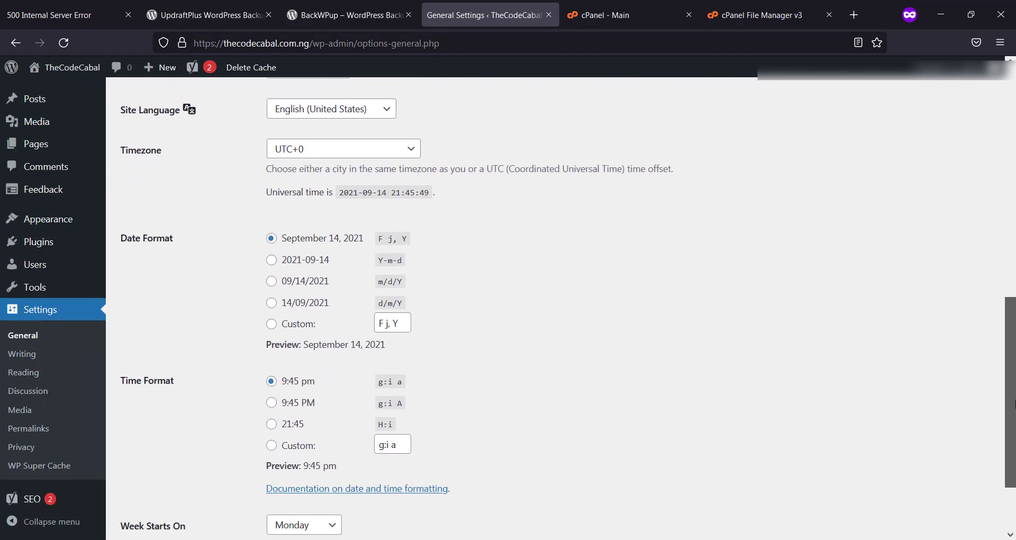
{"action": "mouse_move", "coordinate": [19, 410]}
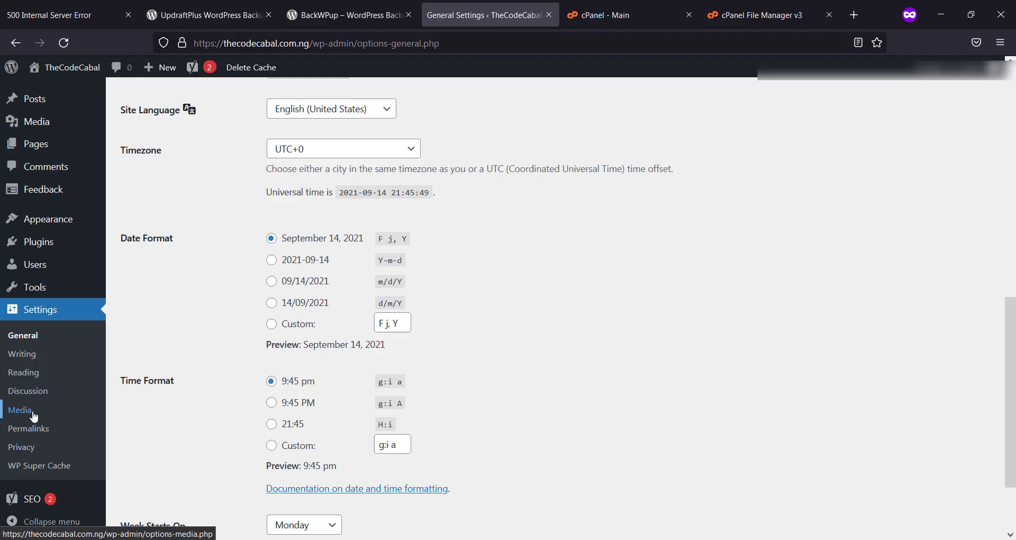
Go to the Permalink Settings page showing the Post name structure.
{"action": "left_click", "coordinate": [28, 429]}
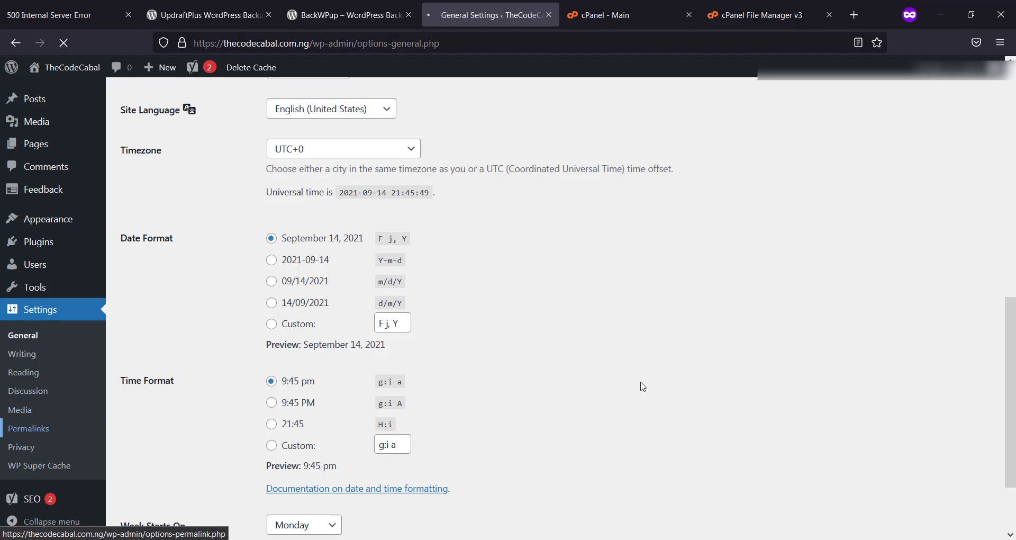
{"action": "left_click", "coordinate": [29, 428]}
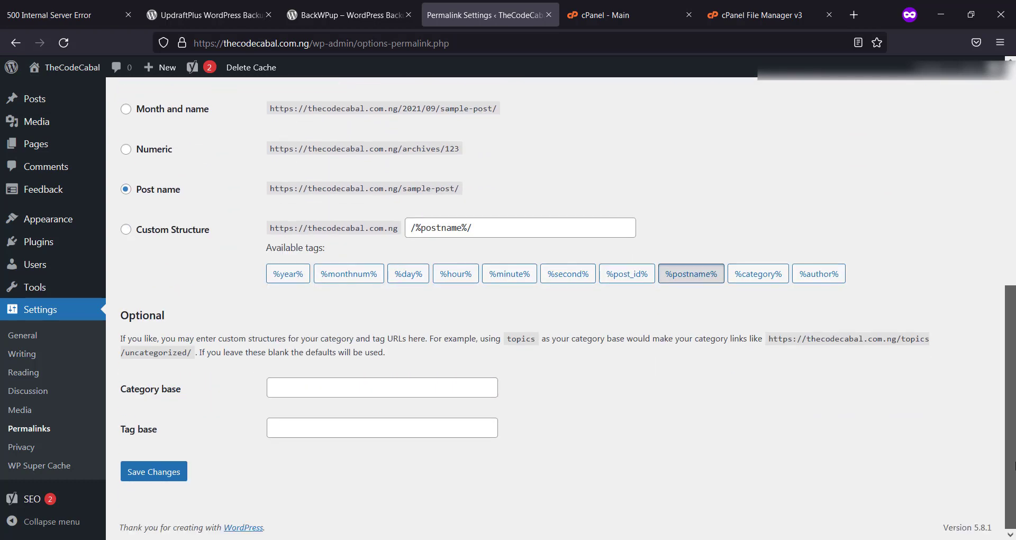
{"action": "mouse_move", "coordinate": [154, 464]}
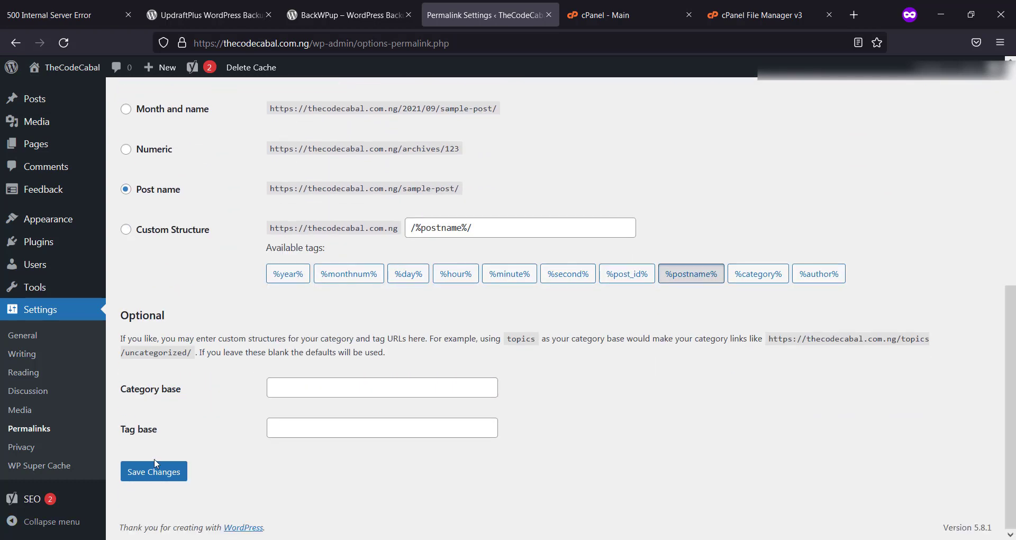
Save the post-name permalink structure on the Permalinks settings page.
{"action": "left_click", "coordinate": [154, 471]}
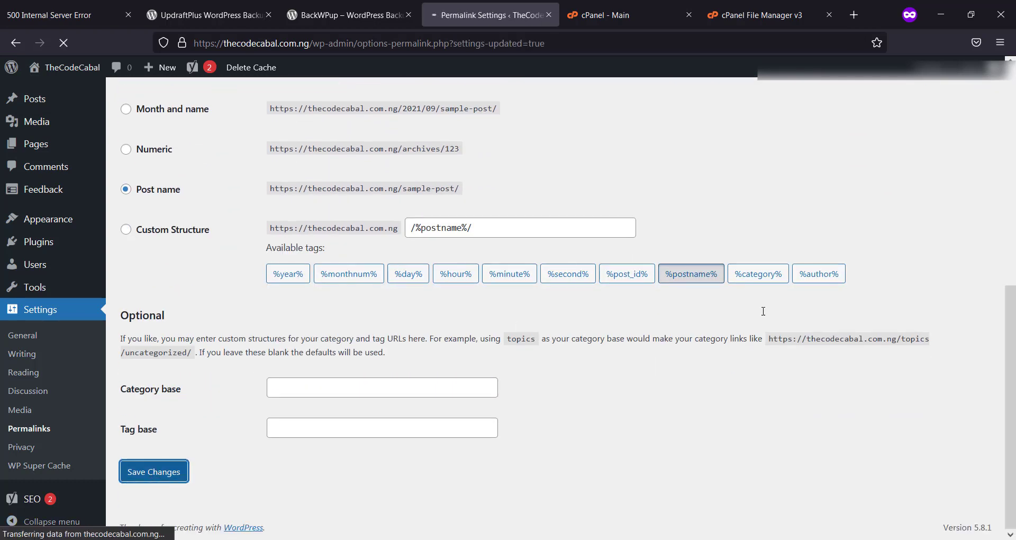
{"action": "left_click", "coordinate": [154, 471]}
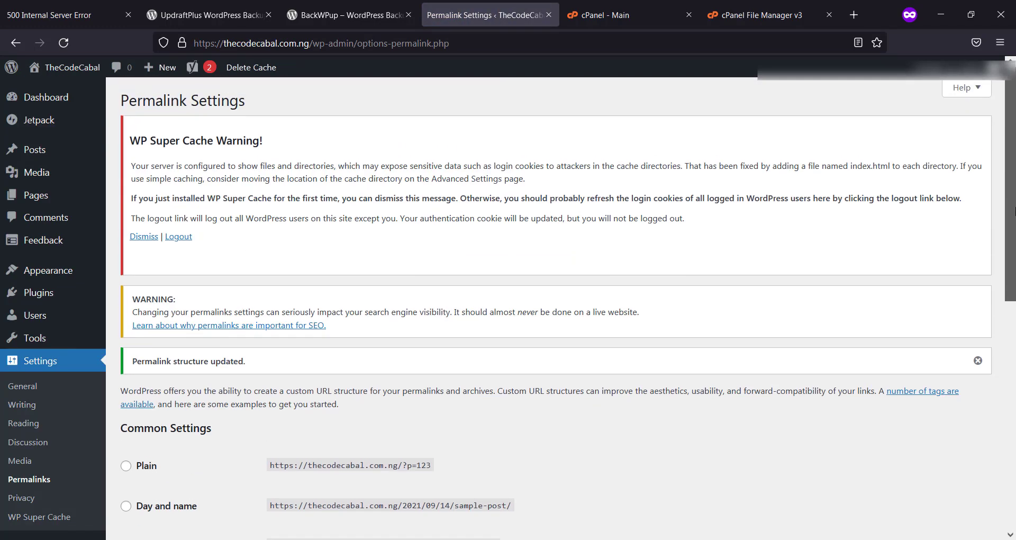
{"action": "mouse_move", "coordinate": [344, 195]}
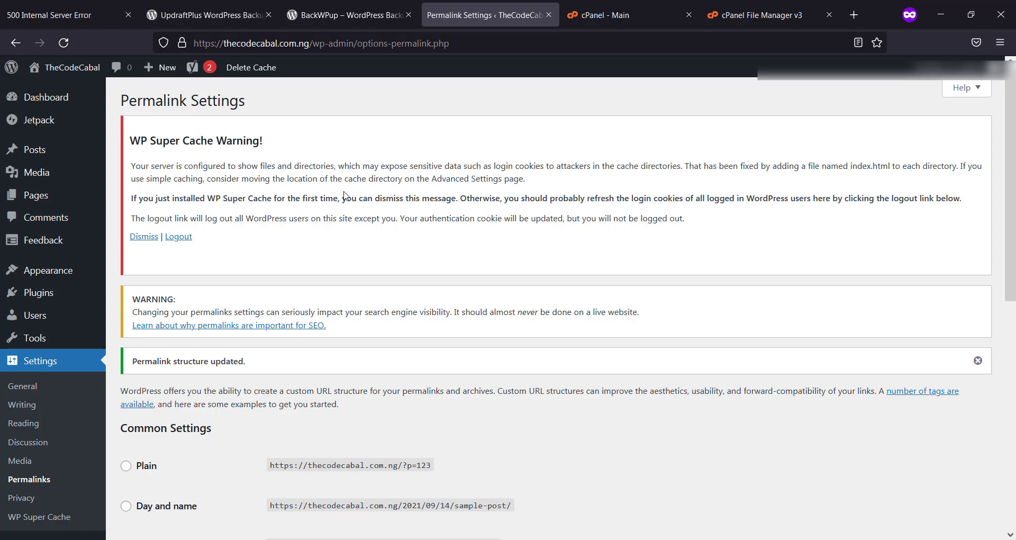
{"action": "mouse_move", "coordinate": [203, 160]}
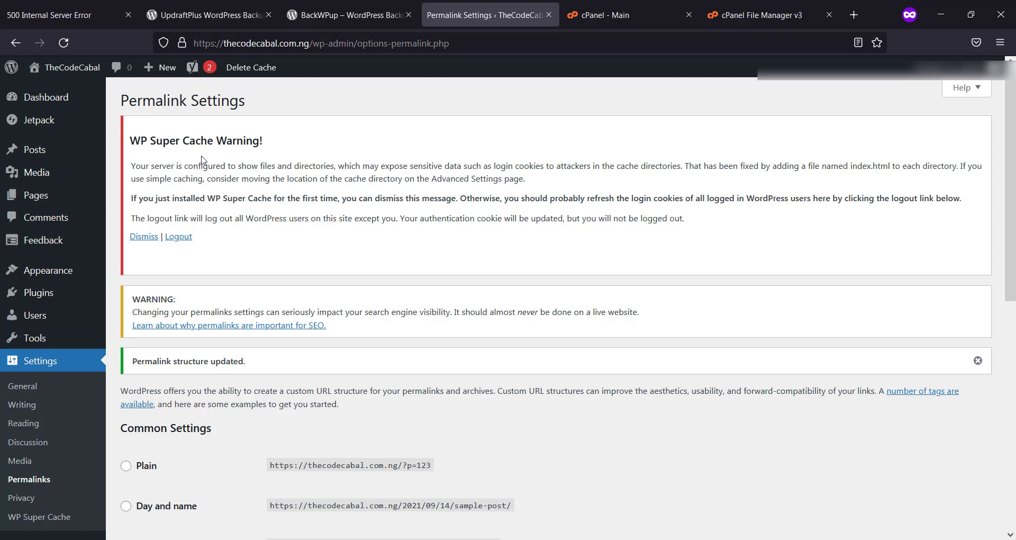
{"action": "mouse_move", "coordinate": [241, 162]}
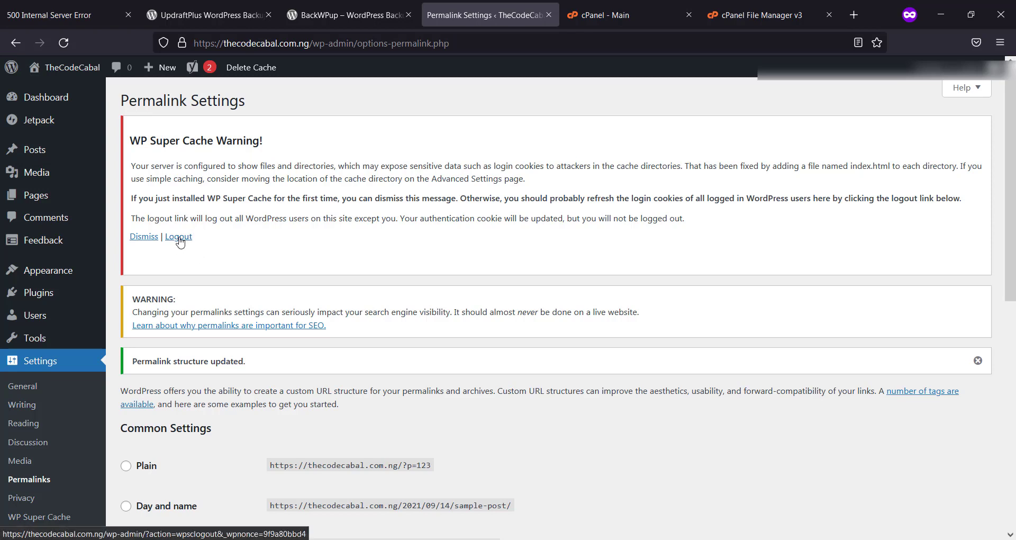
Follow the WP Super Cache warning's Logout link to refresh user logins.
{"action": "left_click", "coordinate": [177, 236]}
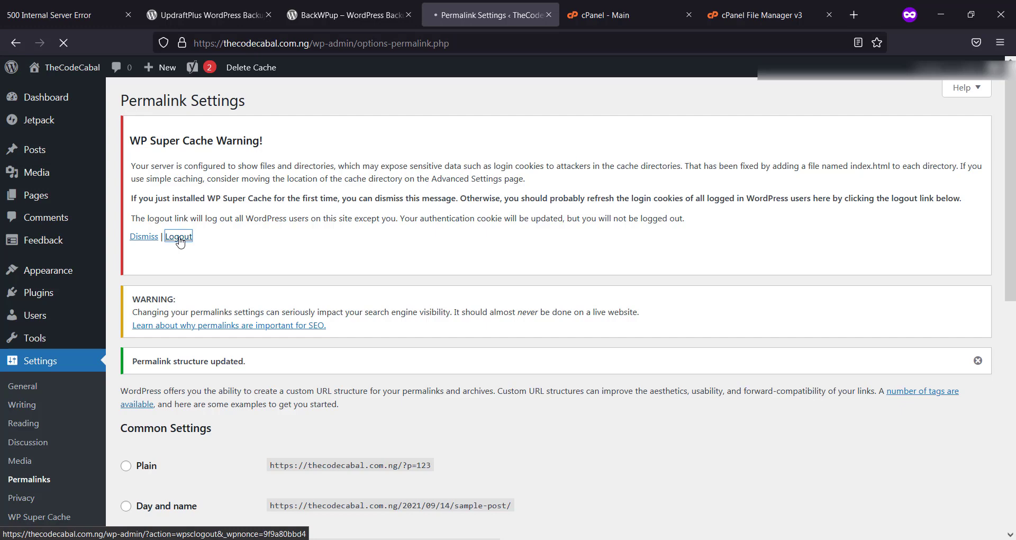
{"action": "left_click", "coordinate": [178, 236]}
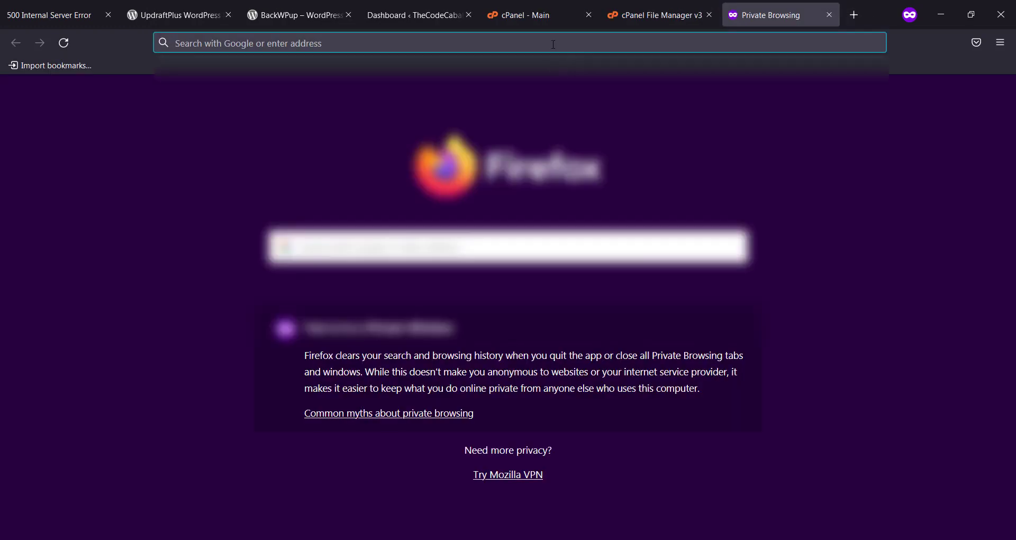
Load thecodecabal.com.ng/ at the root and scroll through the Hello world! post and footer widgets.
{"action": "type", "text": "t"}
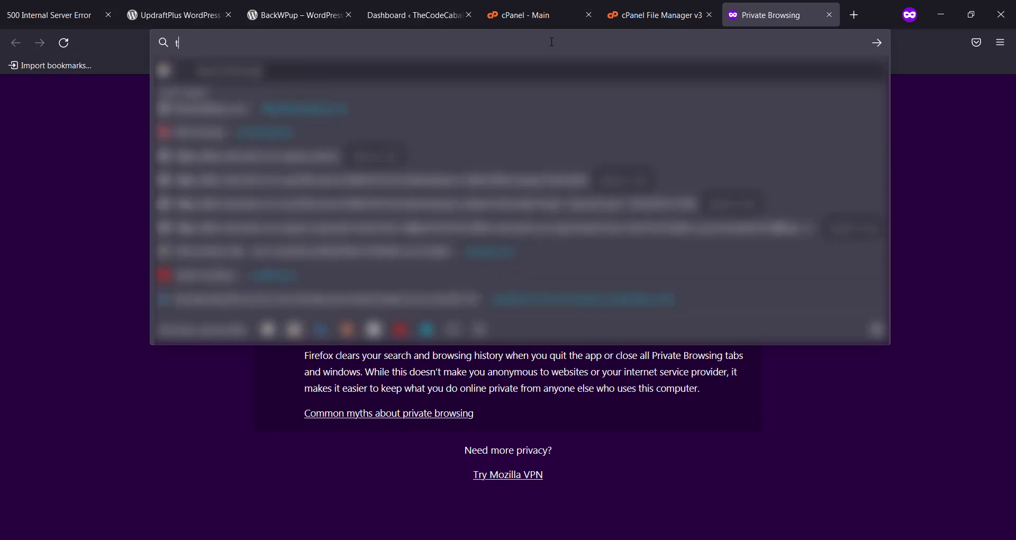
{"action": "type", "text": "thecodecabal.com.ng/"}
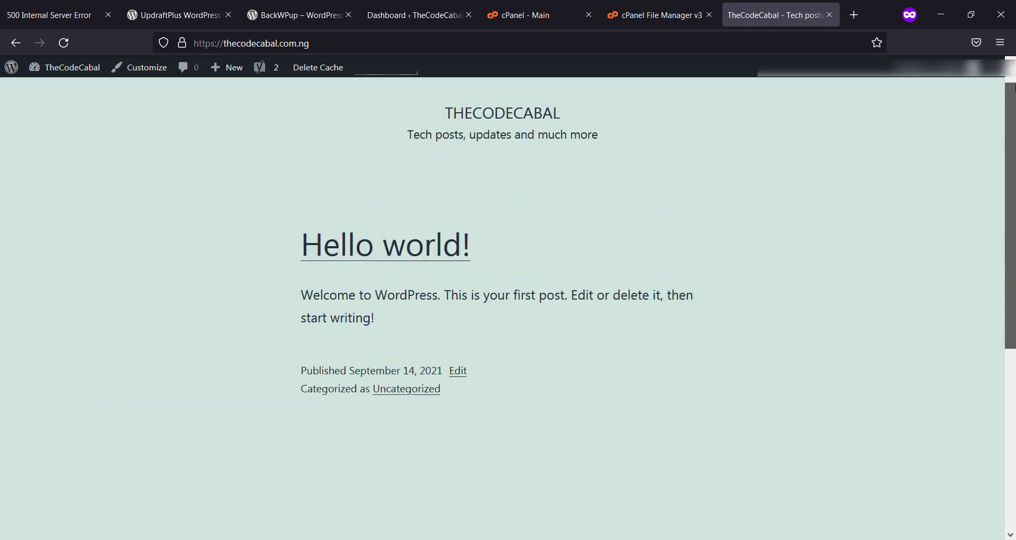
{"action": "scroll", "scroll_direction": "down", "scroll_amount": 3}
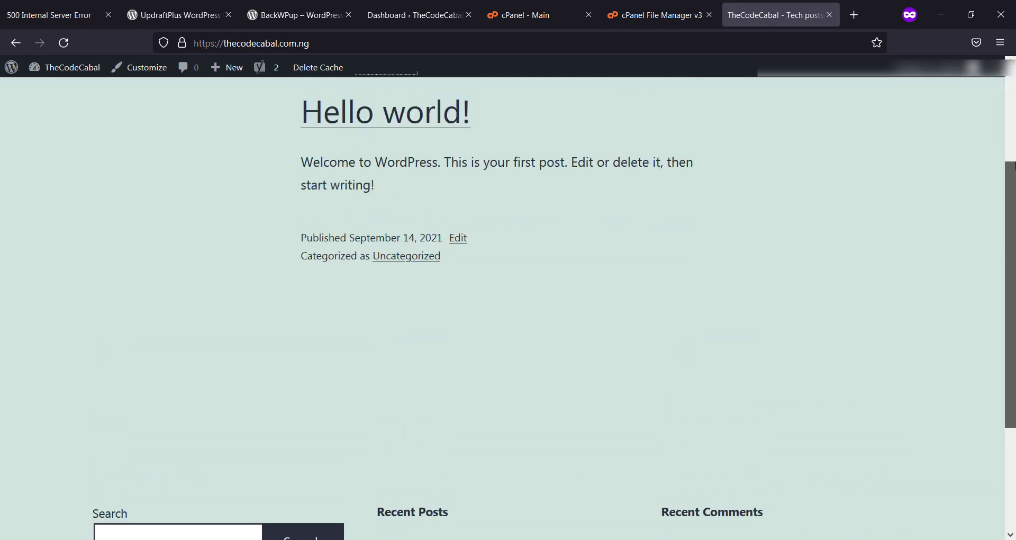
{"action": "scroll", "scroll_direction": "down", "scroll_amount": 3}
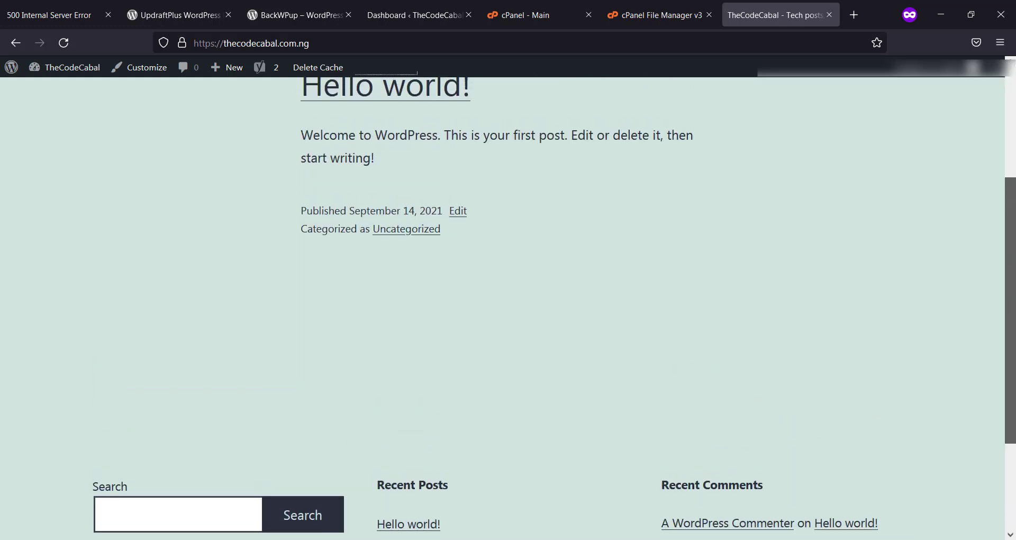
{"action": "scroll", "scroll_direction": "up", "scroll_amount": 3}
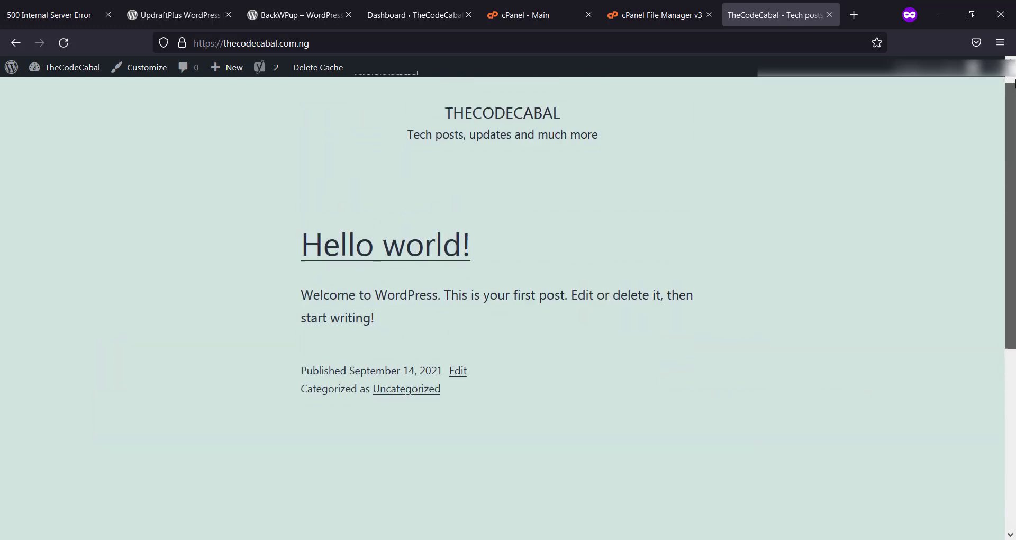
{"action": "scroll", "scroll_direction": "down", "scroll_amount": 3}
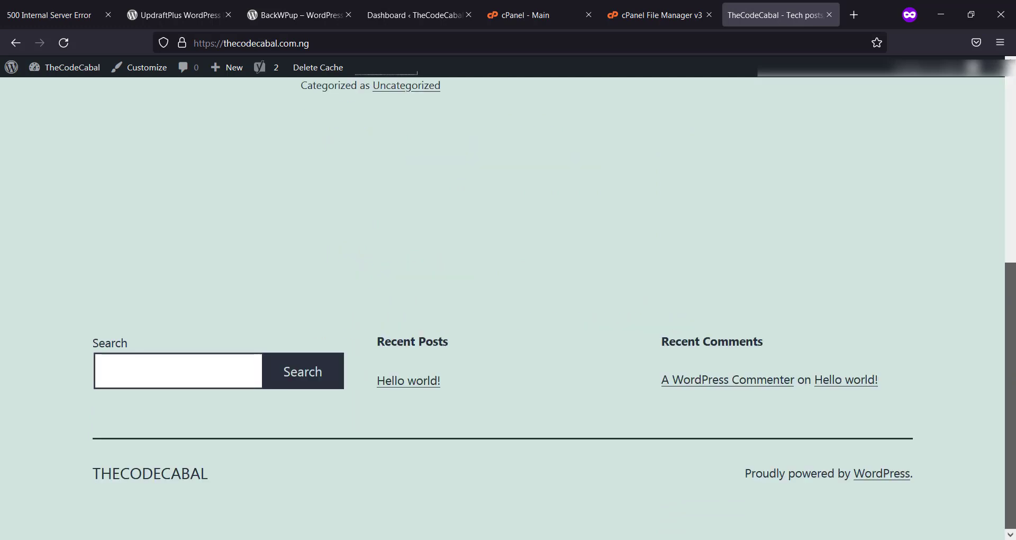